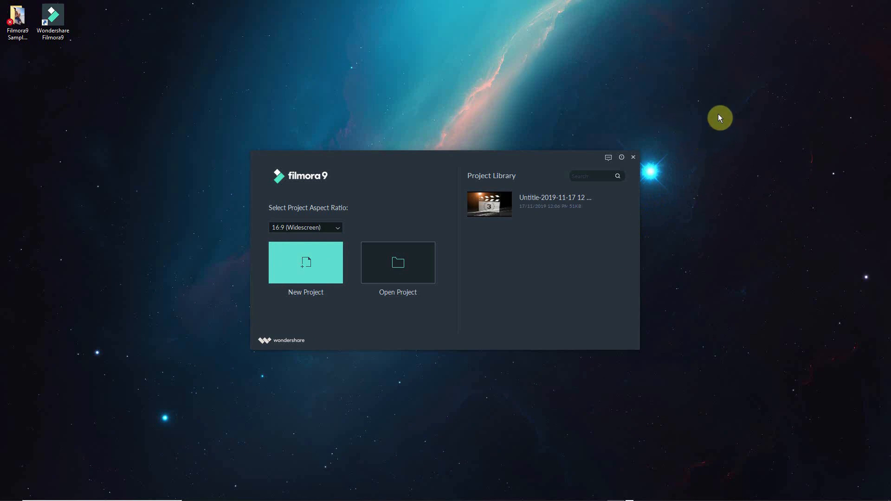
mouse_move(103, 163)
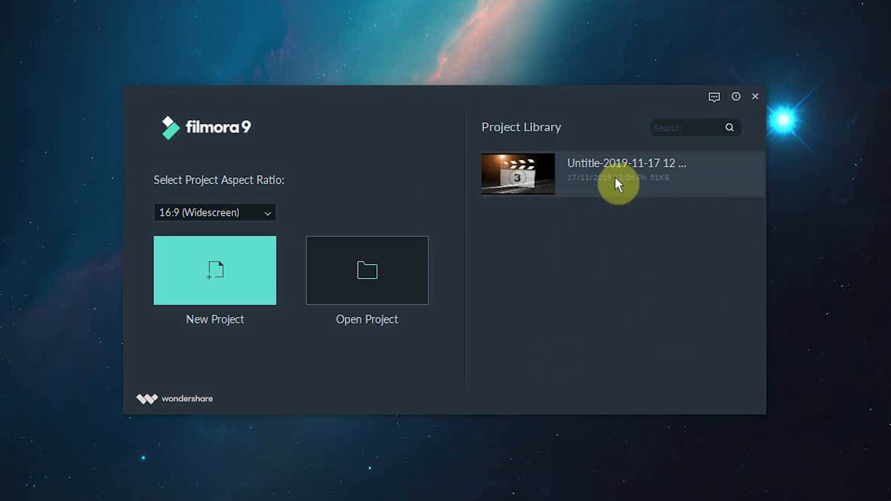
mouse_move(594, 161)
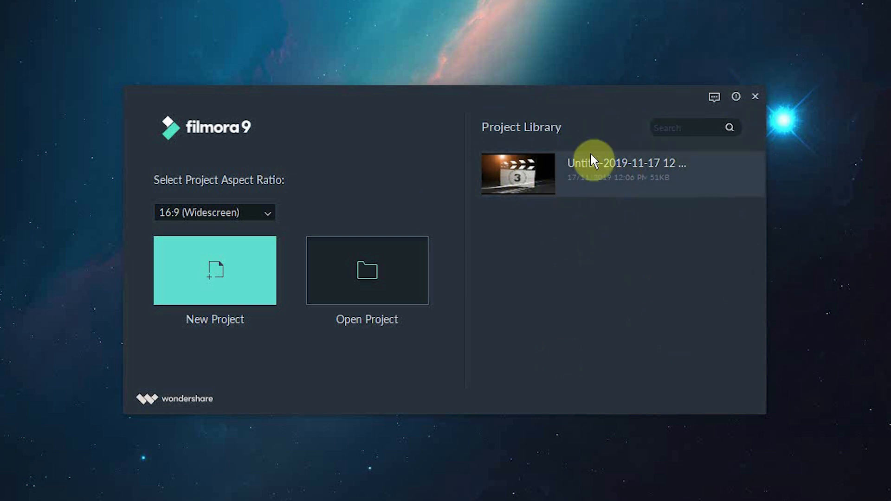
mouse_move(440, 126)
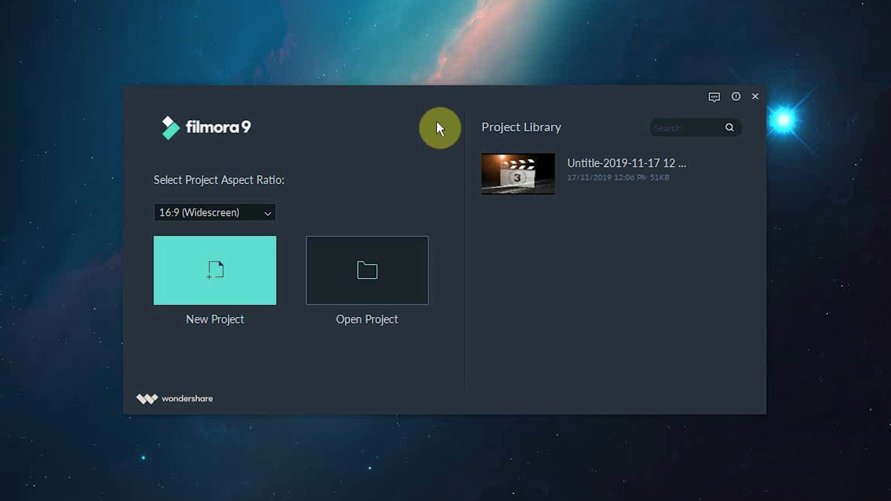
mouse_move(231, 214)
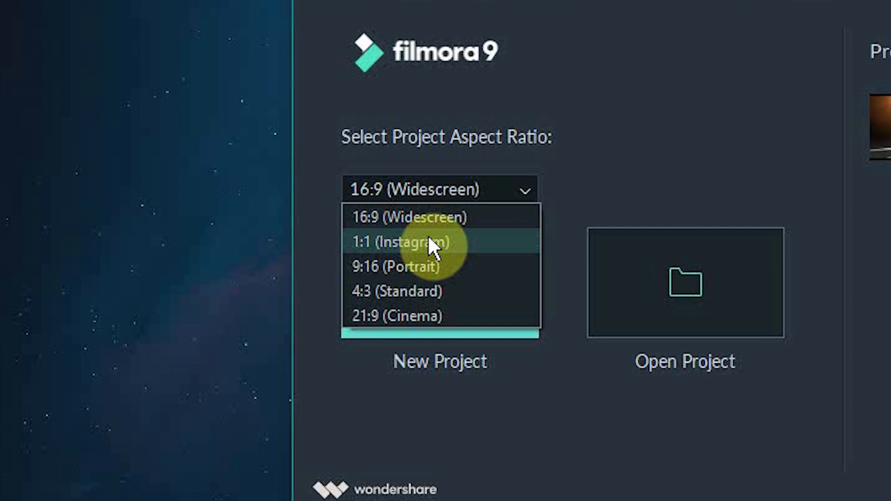
mouse_move(401, 278)
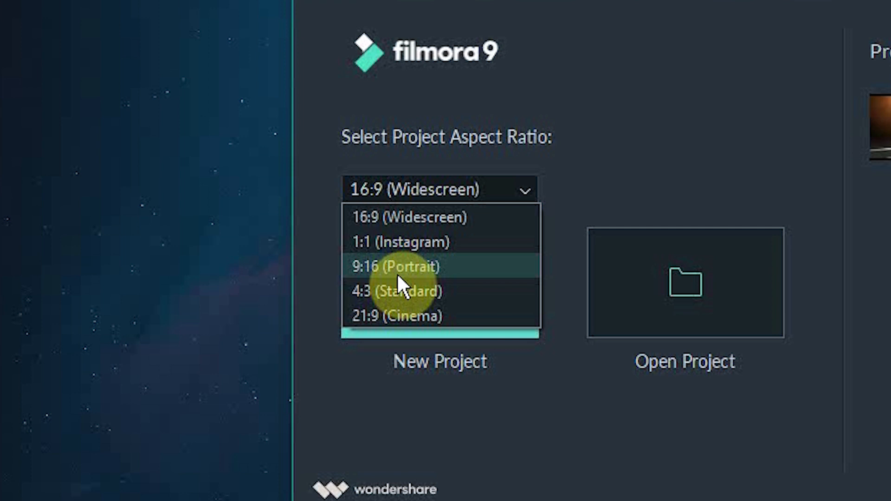
mouse_move(394, 298)
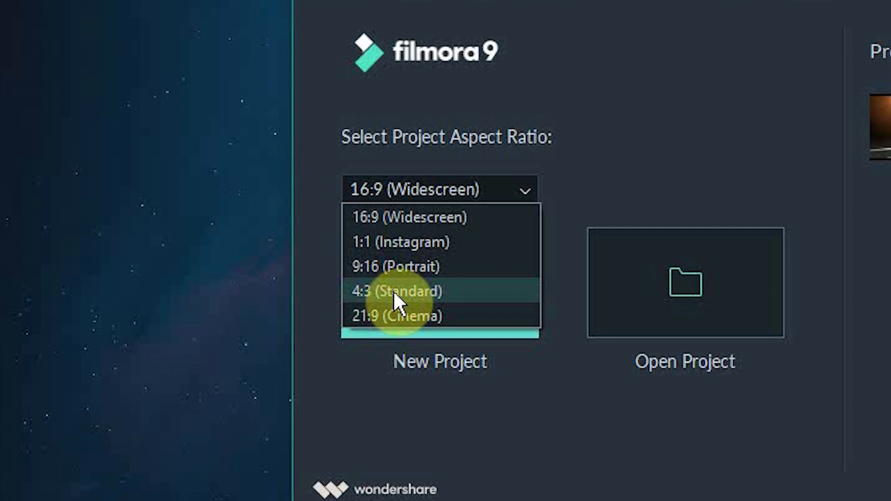
mouse_move(398, 317)
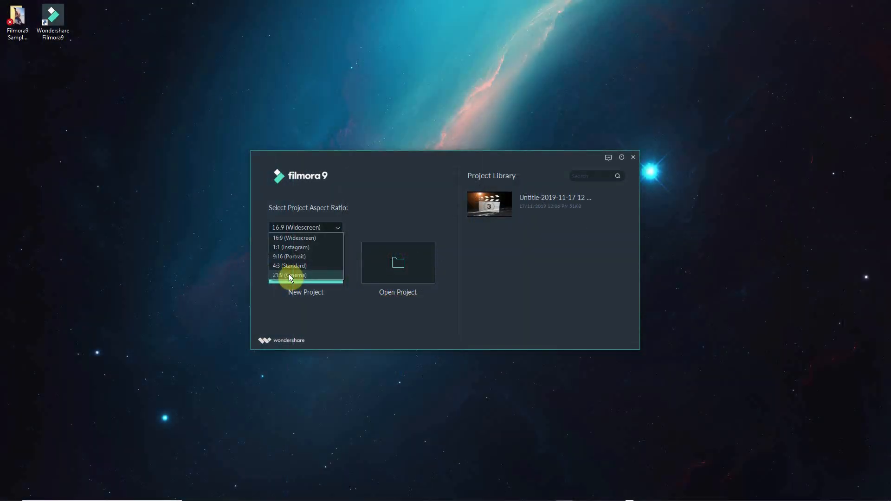
mouse_move(304, 238)
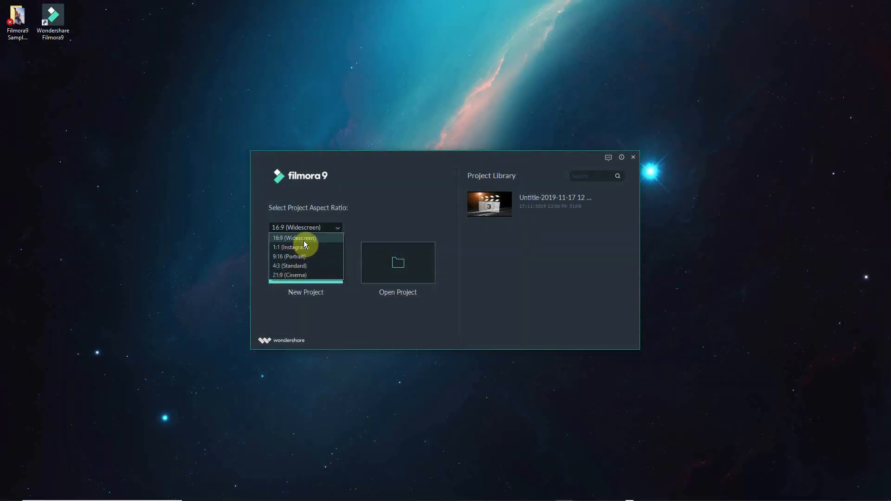
- Start a new blank 16:9 widescreen project from the welcome screen
left_click(292, 237)
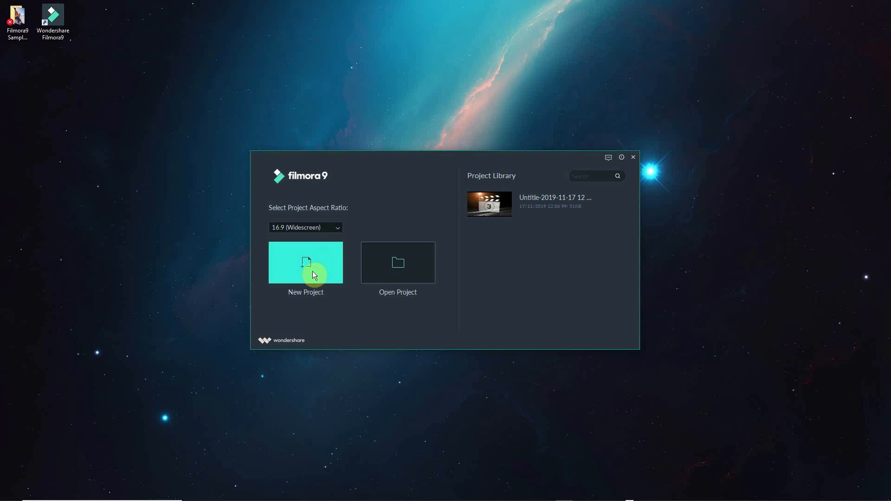
left_click(306, 262)
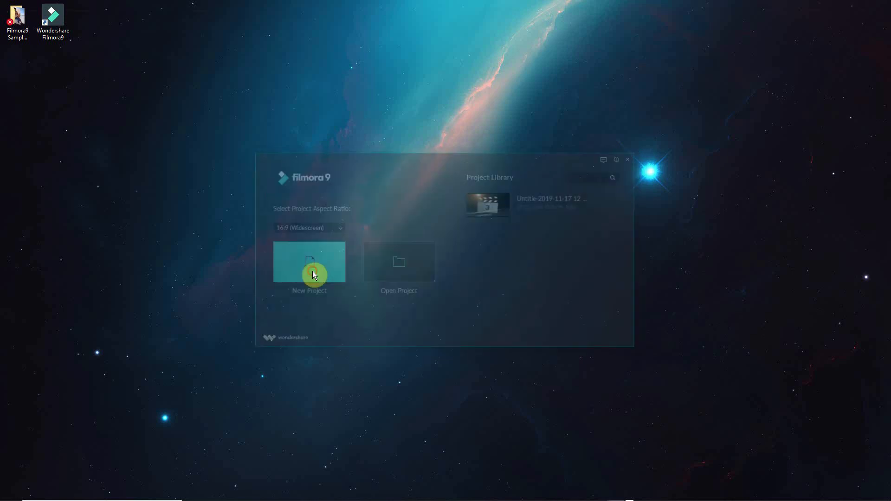
left_click(309, 261)
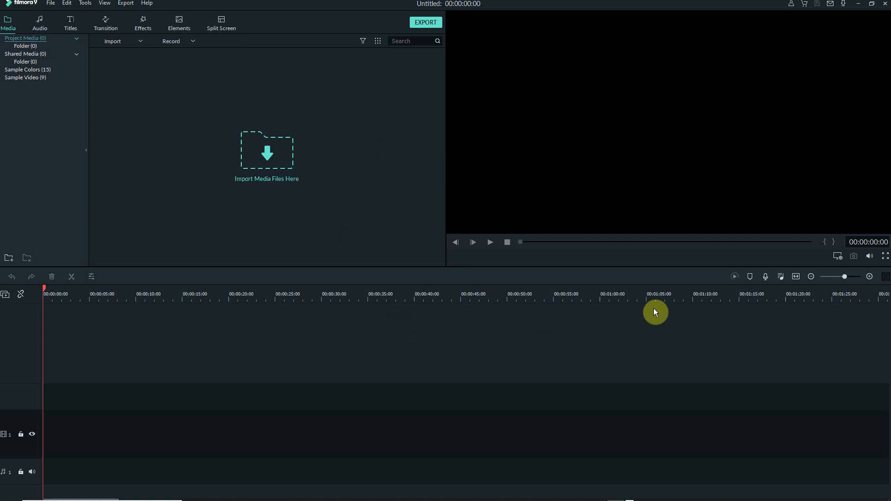
mouse_move(601, 381)
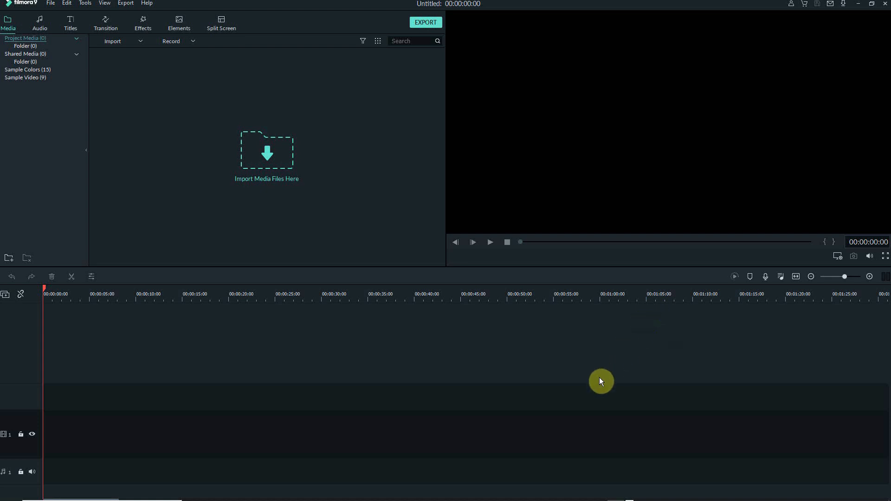
mouse_move(665, 354)
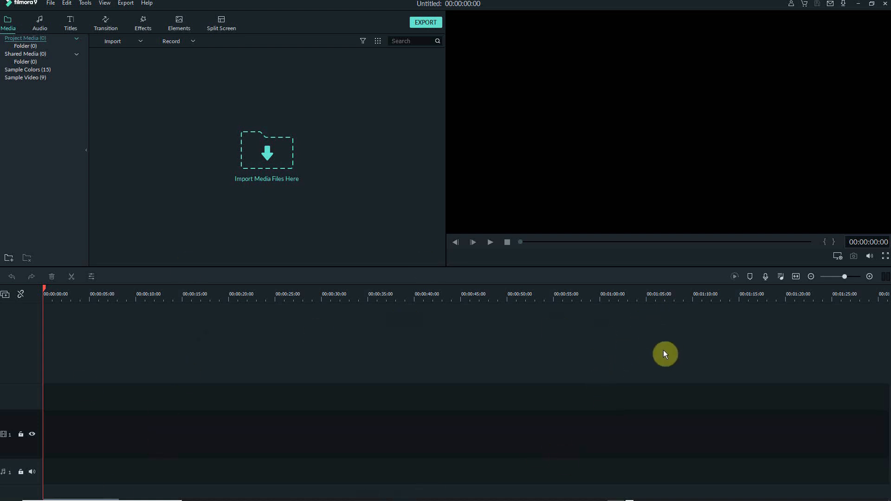
mouse_move(611, 140)
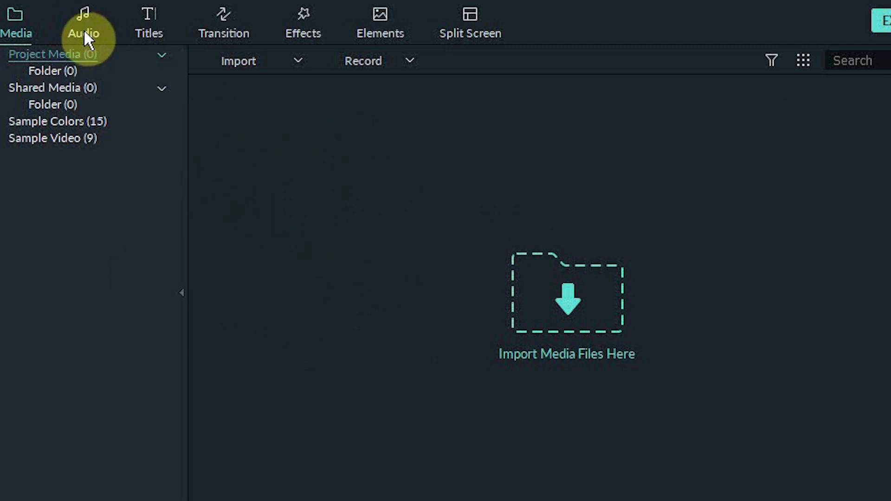
- Browse the Audio library's All, Sound Effect and My Music lists, then show the Titles library
left_click(83, 23)
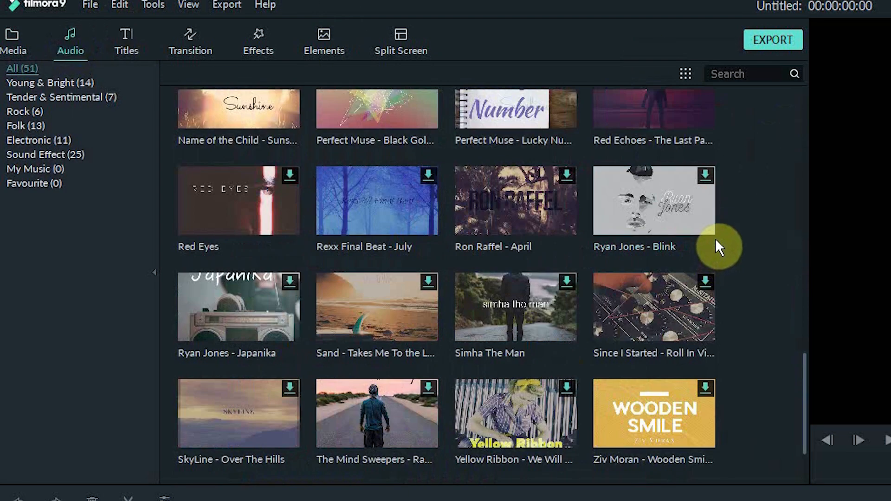
scroll("down", 3)
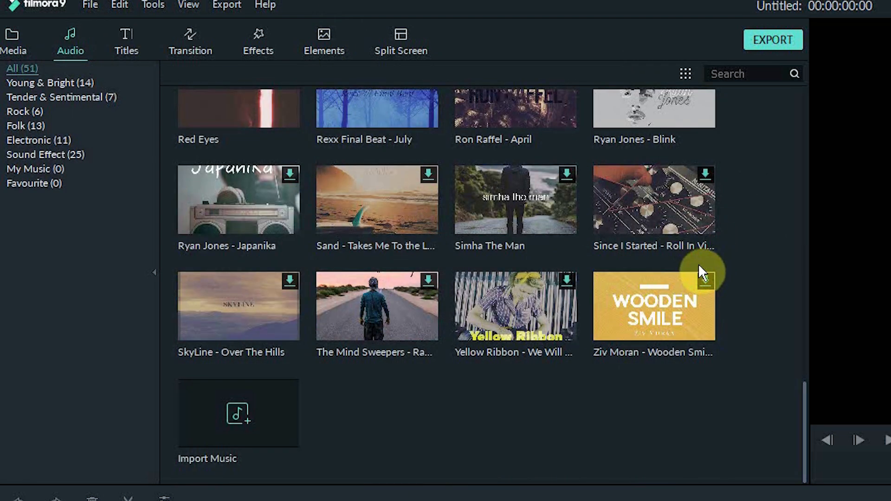
left_click(36, 155)
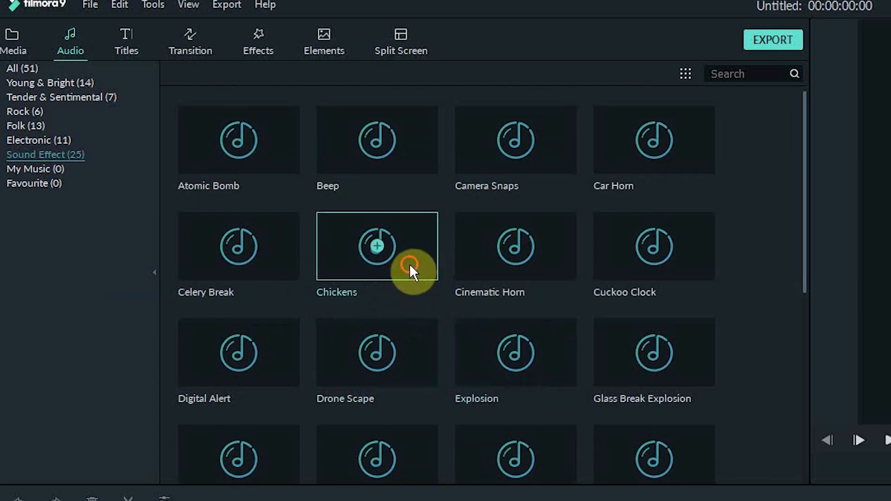
left_click(21, 68)
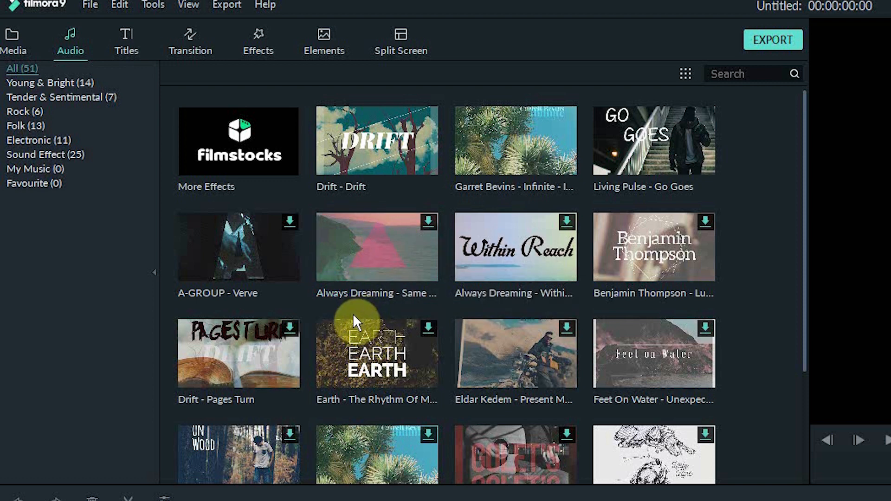
left_click(35, 169)
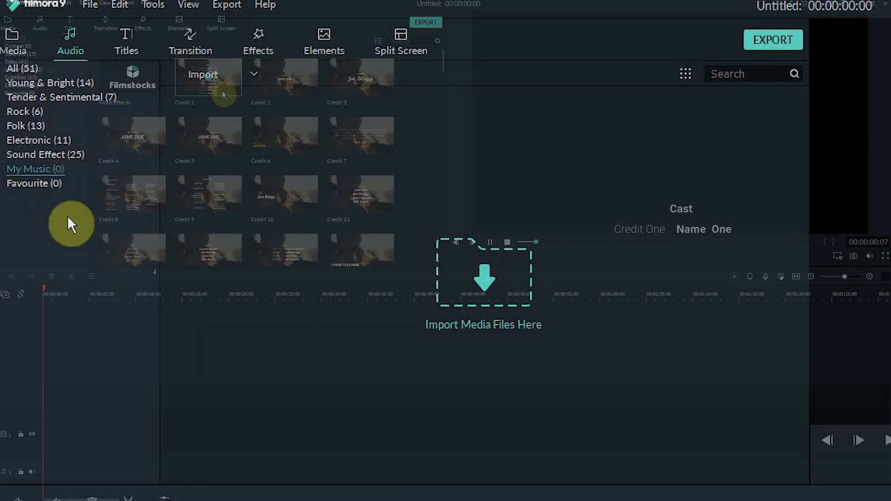
left_click(70, 22)
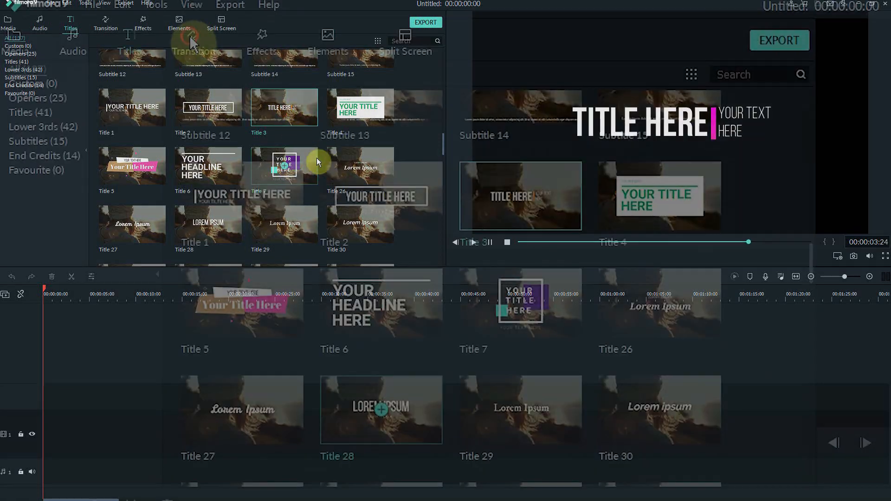
- Scroll through the Transition collection and show the Effects library of filters and overlays
left_click(193, 37)
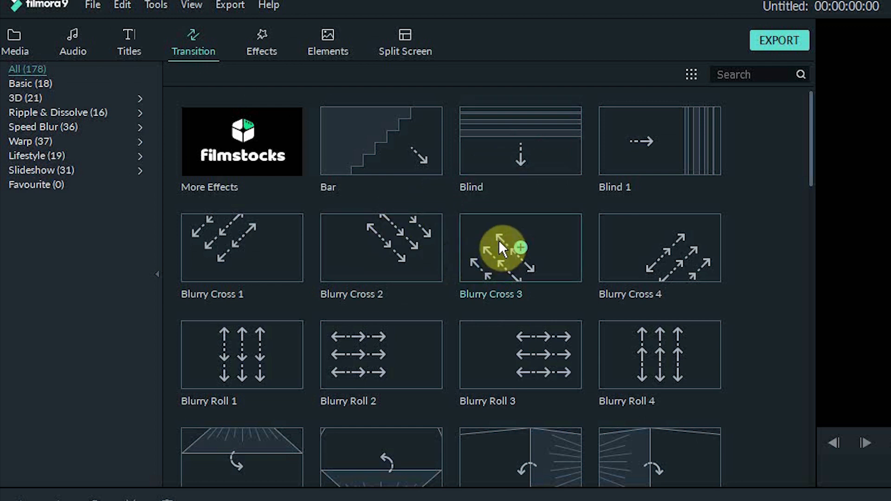
scroll("down", 3)
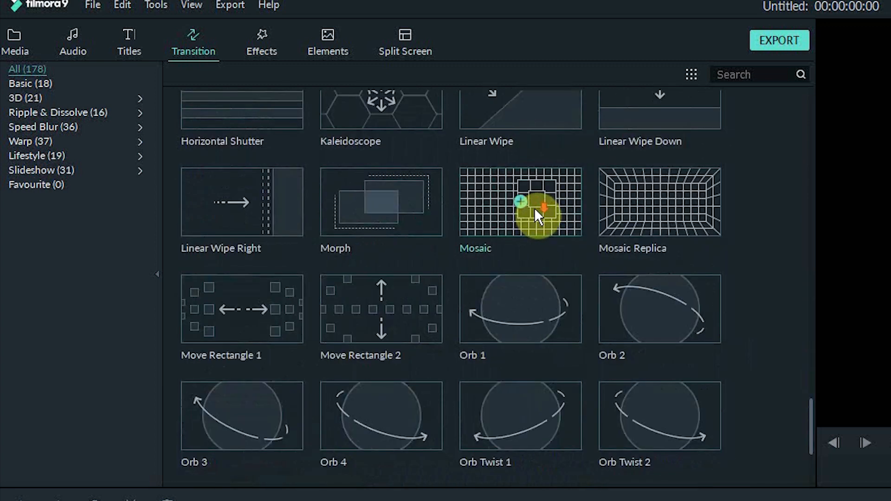
scroll("down", 3)
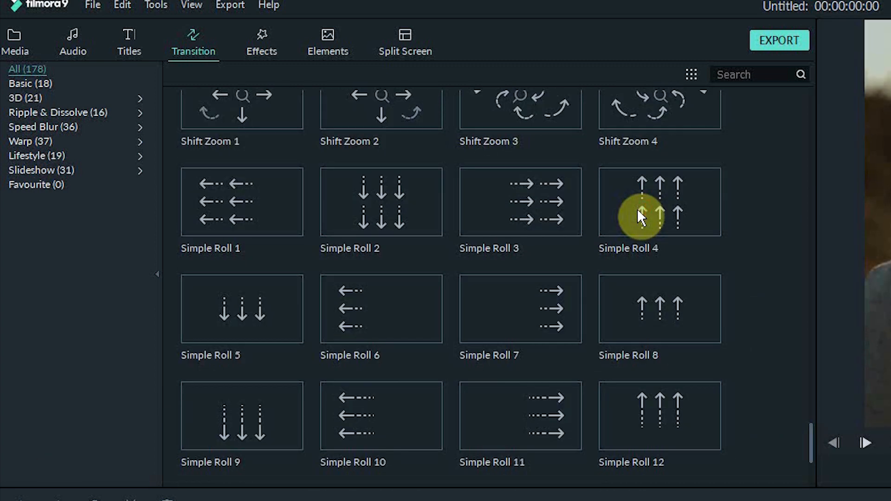
mouse_move(520, 340)
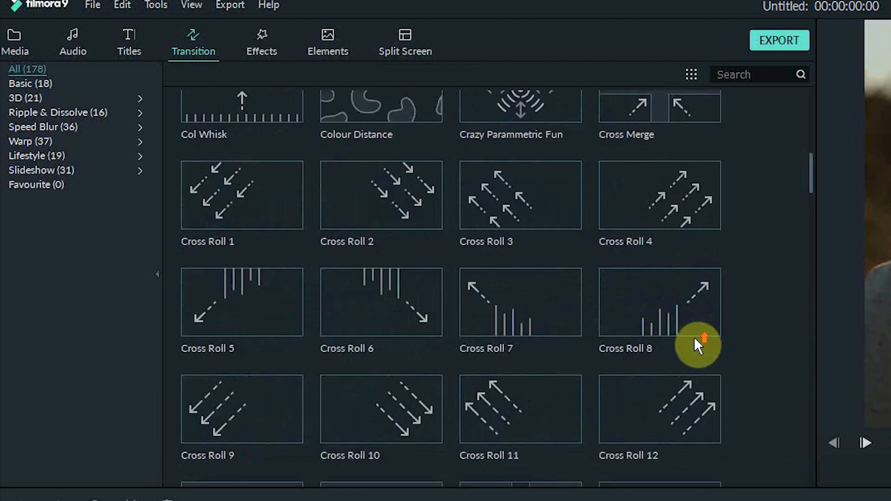
left_click(261, 41)
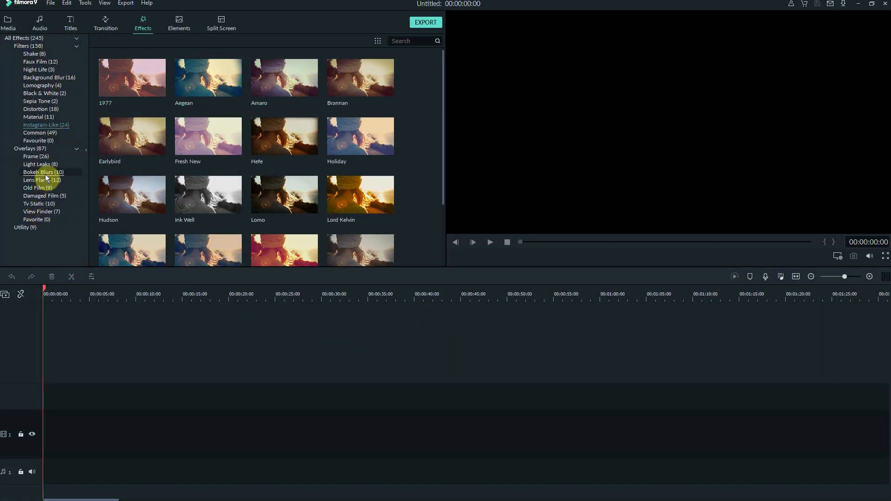
- Browse glitch filters, the Elements overlays and Split Screen layouts, returning to the Audio library
left_click(39, 203)
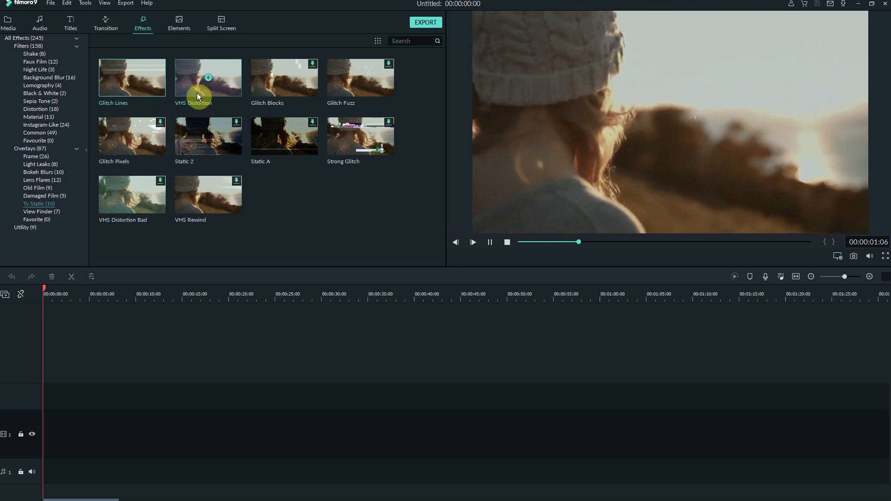
left_click(44, 93)
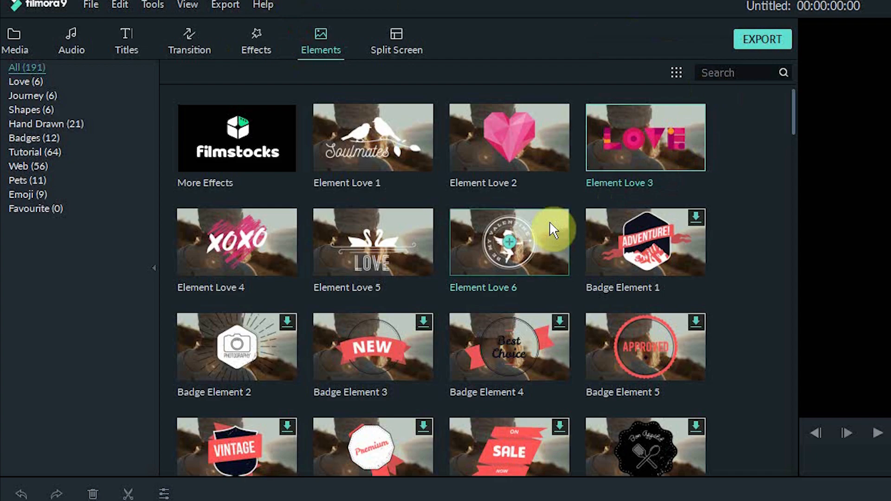
scroll("down", 3)
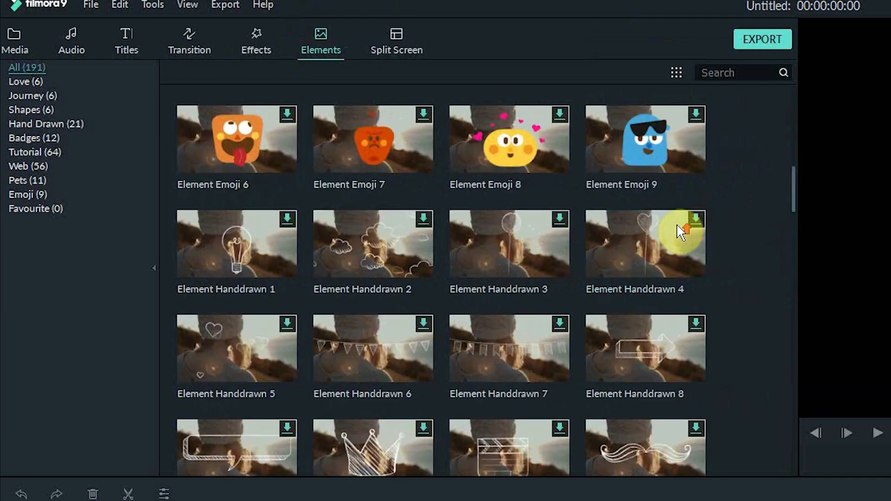
scroll("down", 3)
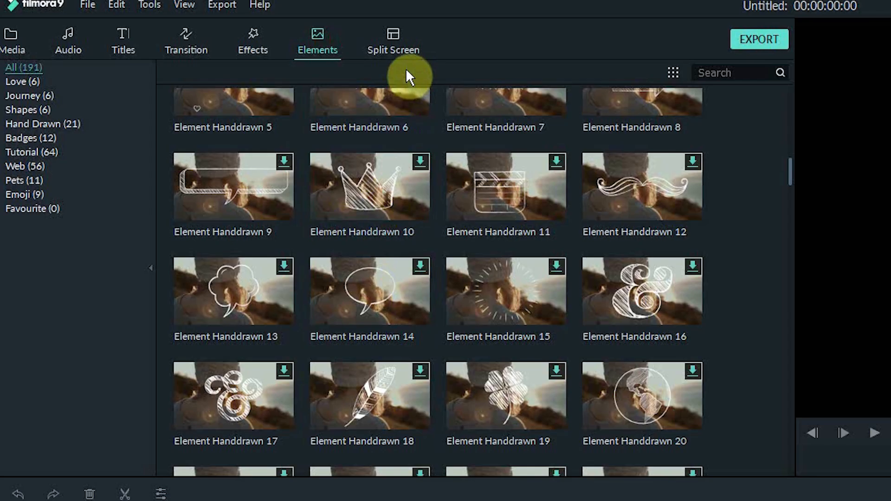
left_click(393, 40)
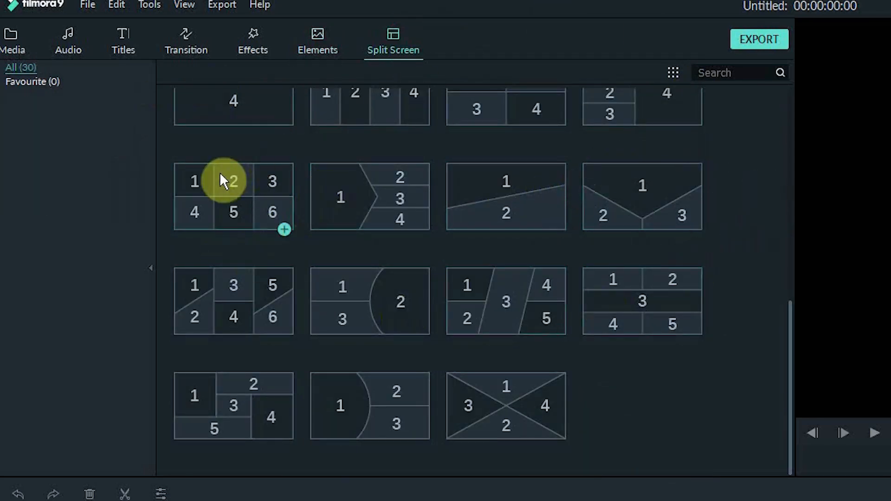
left_click(67, 39)
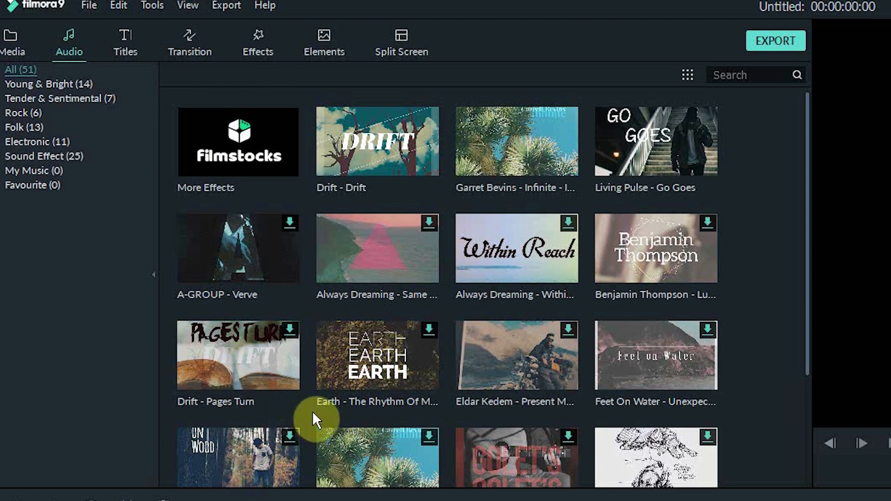
mouse_move(149, 120)
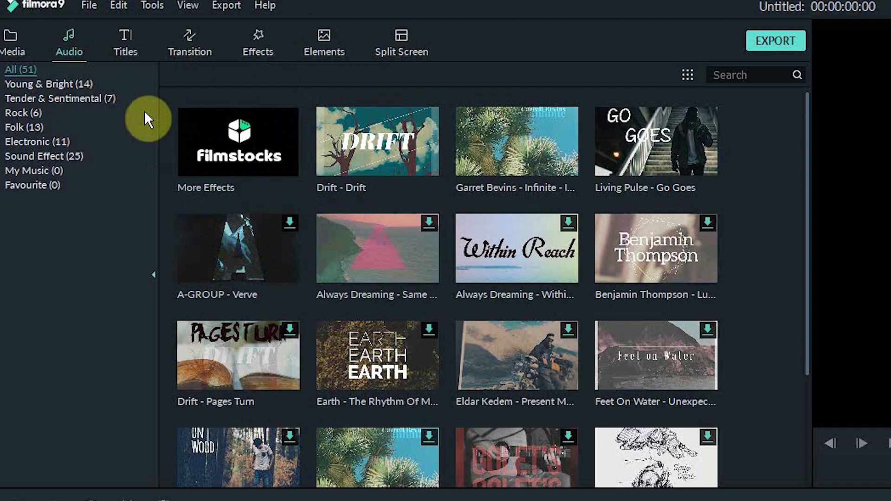
- Open the project with the sample media so the Create Proxy File prompt appears
left_click(125, 41)
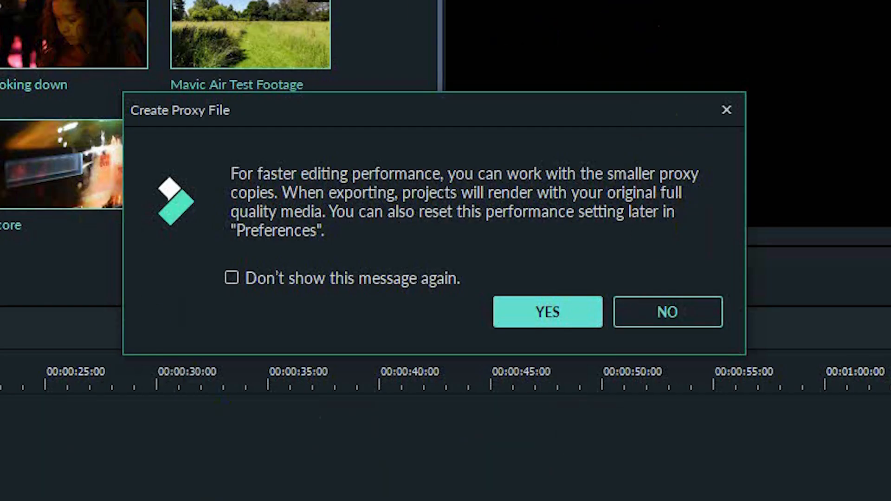
- Accept creating proxy copies and list the Record options above the 13-clip library
left_click(547, 312)
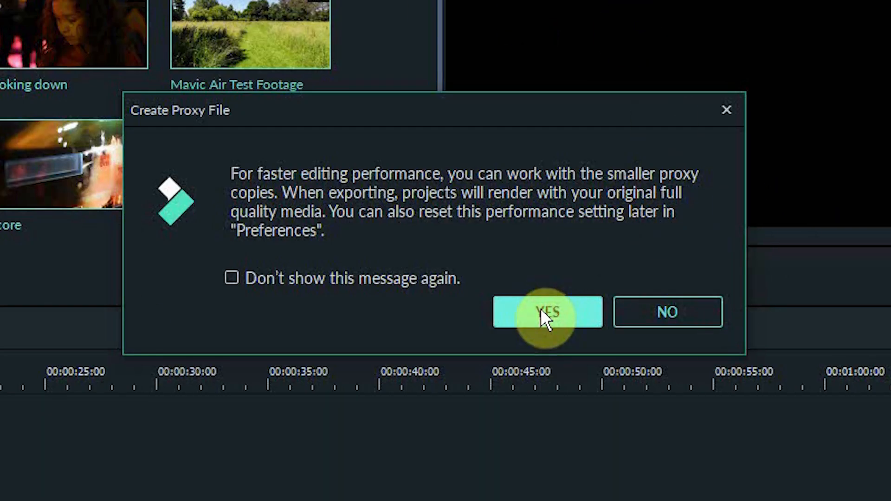
left_click(545, 312)
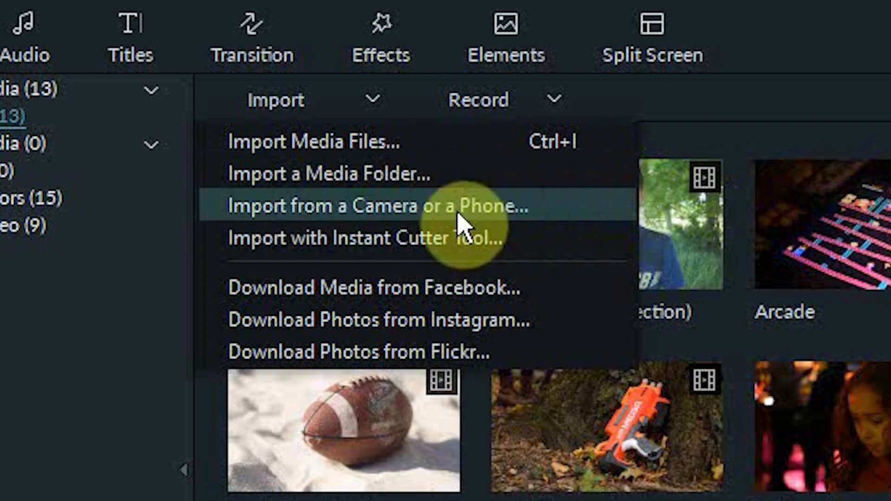
mouse_move(517, 214)
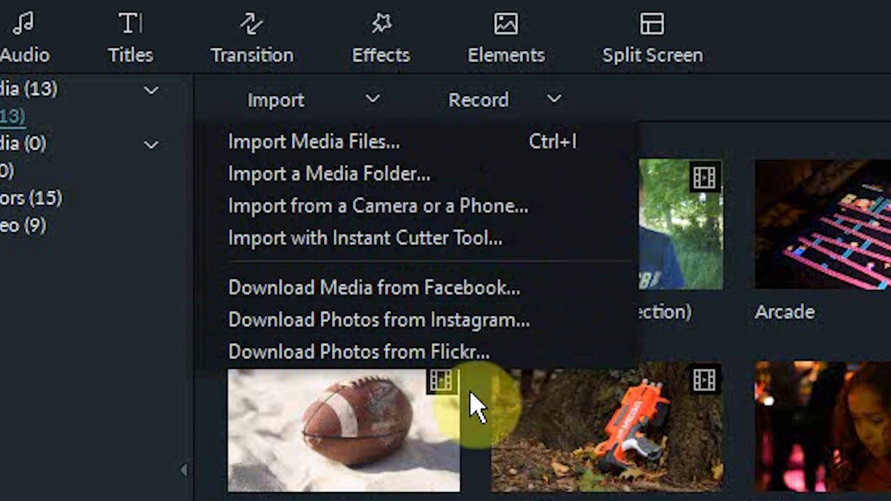
mouse_move(546, 89)
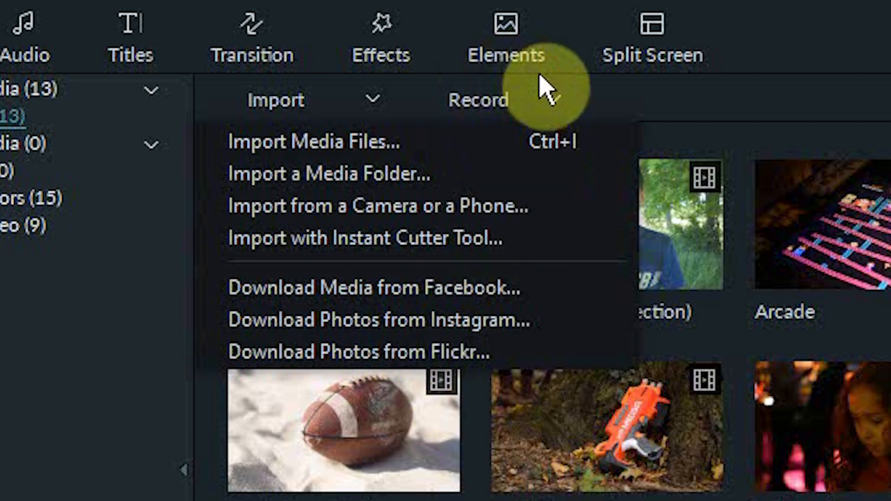
left_click(479, 100)
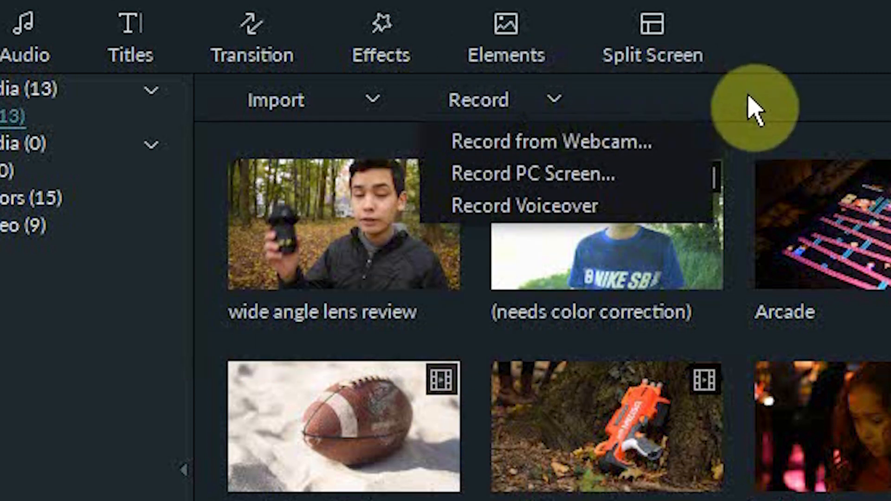
mouse_move(624, 142)
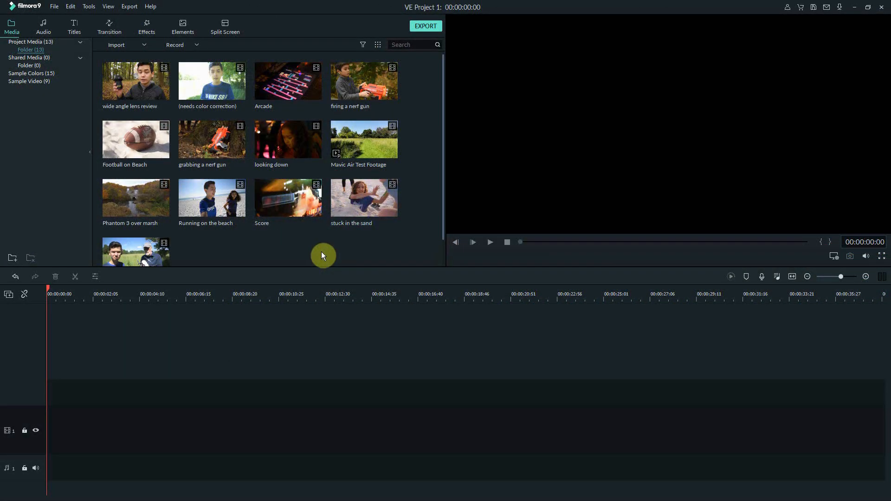
mouse_move(358, 125)
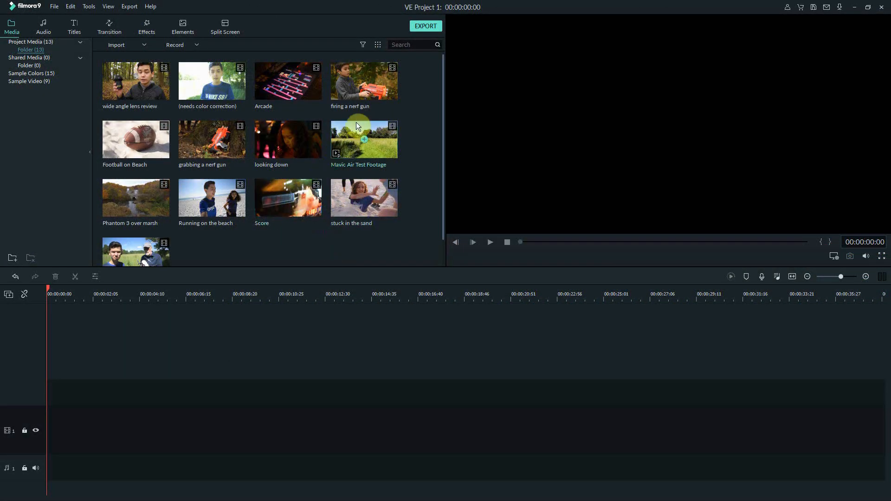
- Preview the 'firing a nerf gun' clip, scrub through it and adjust its marked section
double_click(364, 81)
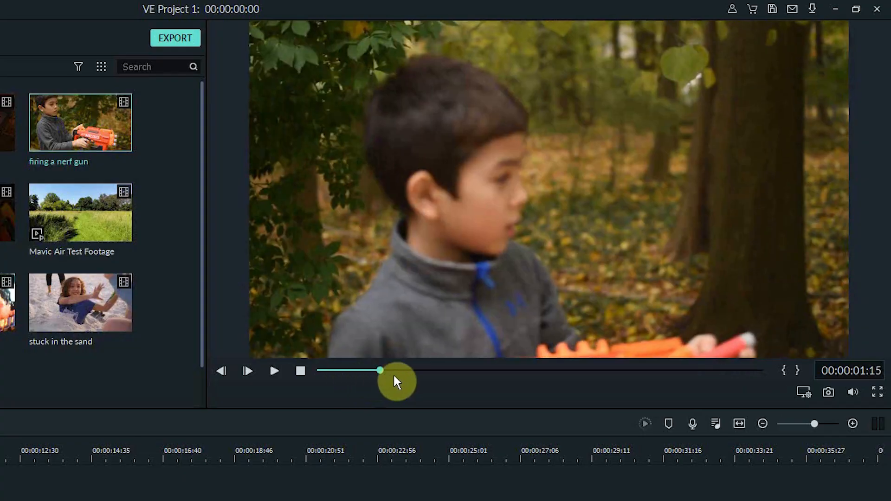
left_click_drag(380, 371, 424, 370)
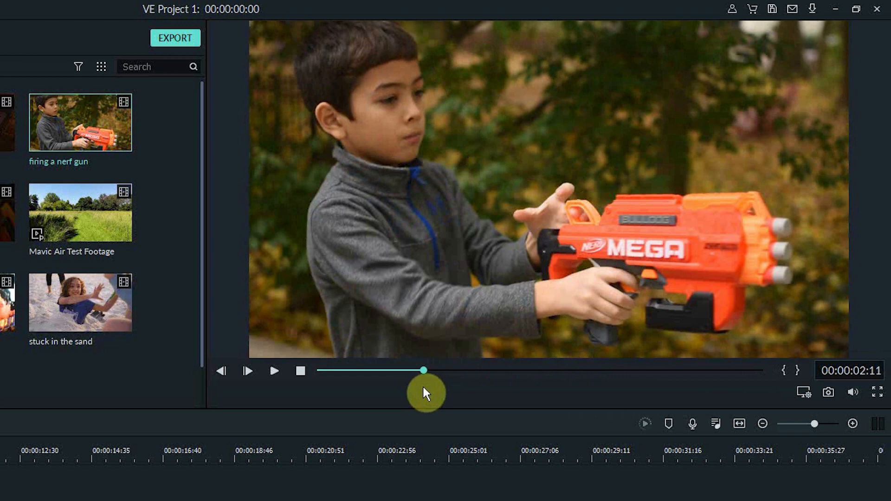
left_click_drag(423, 370, 398, 370)
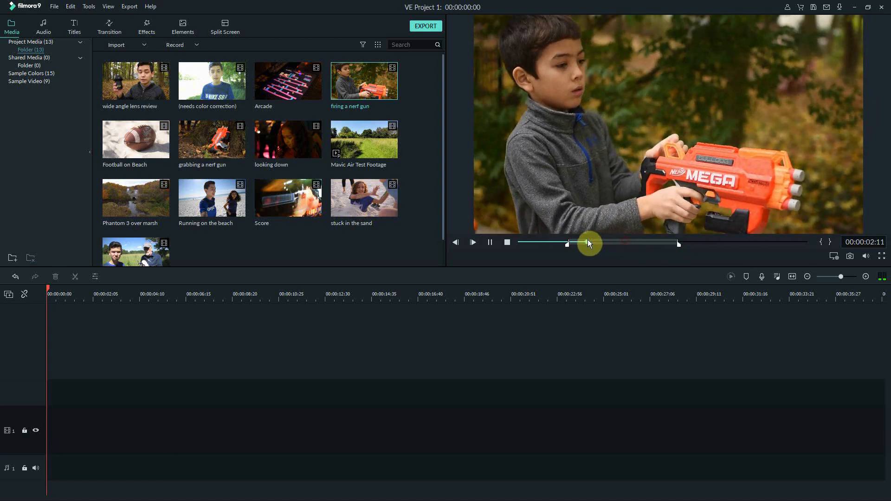
left_click_drag(588, 243, 602, 244)
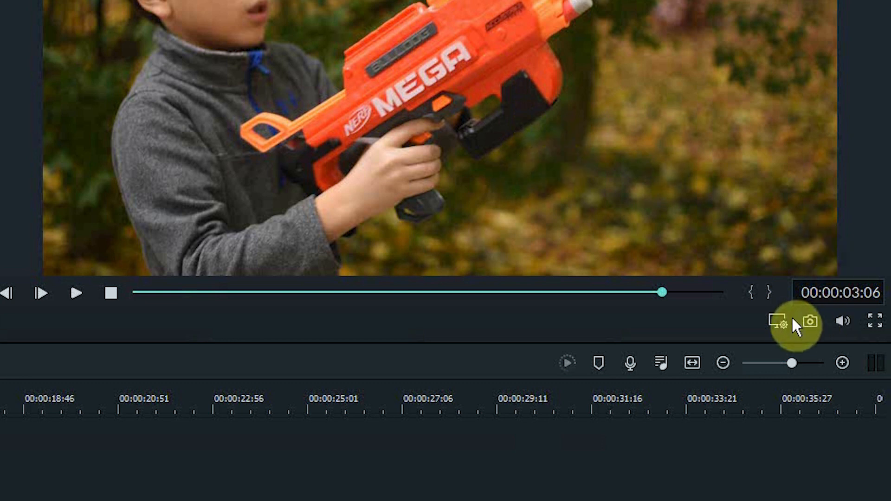
- In Preferences > Performance, enable automatic proxies for media above 3840x2160 and confirm
left_click(780, 322)
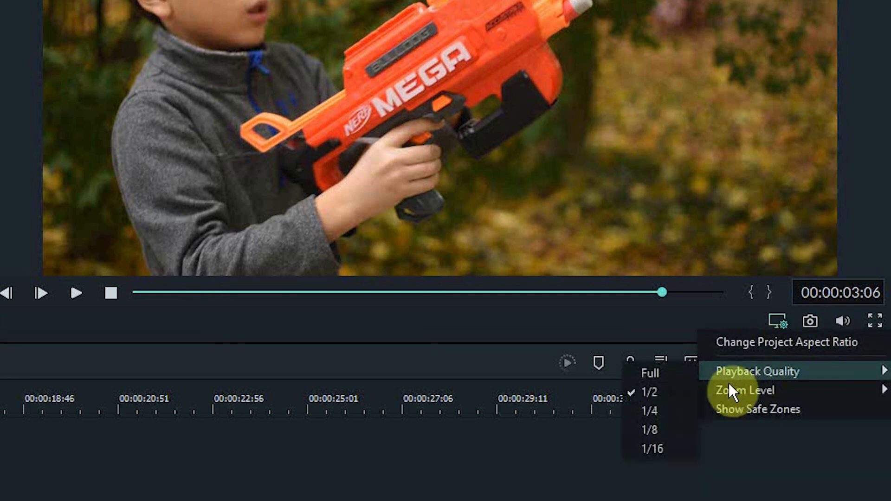
left_click(780, 321)
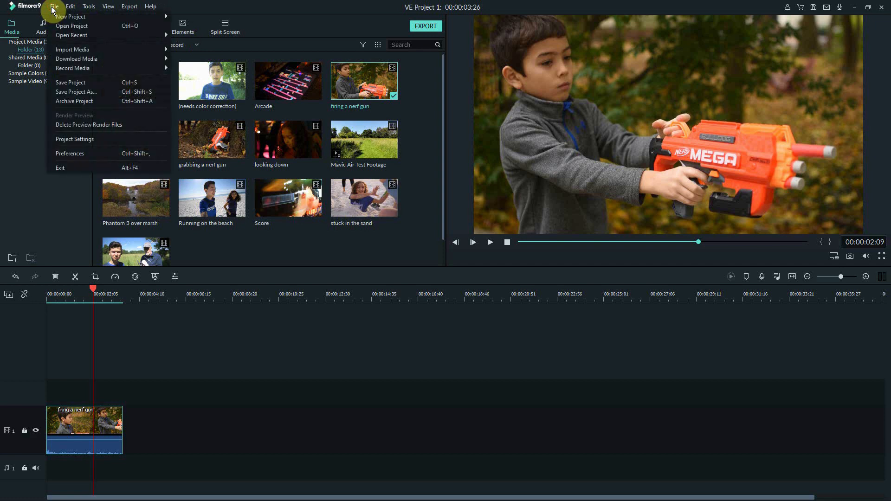
mouse_move(85, 153)
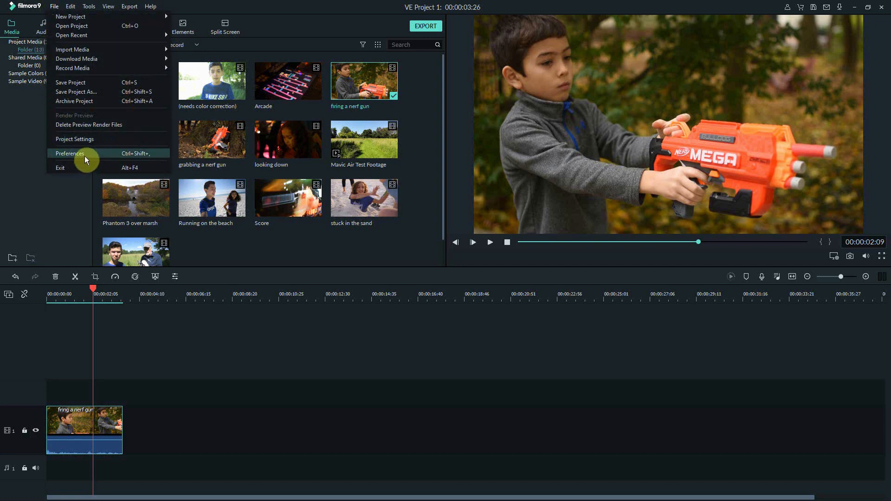
left_click(69, 153)
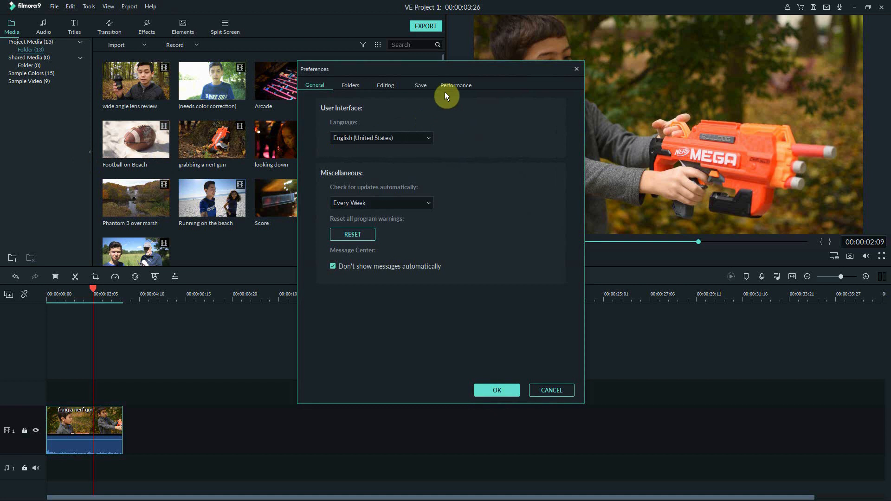
left_click(455, 86)
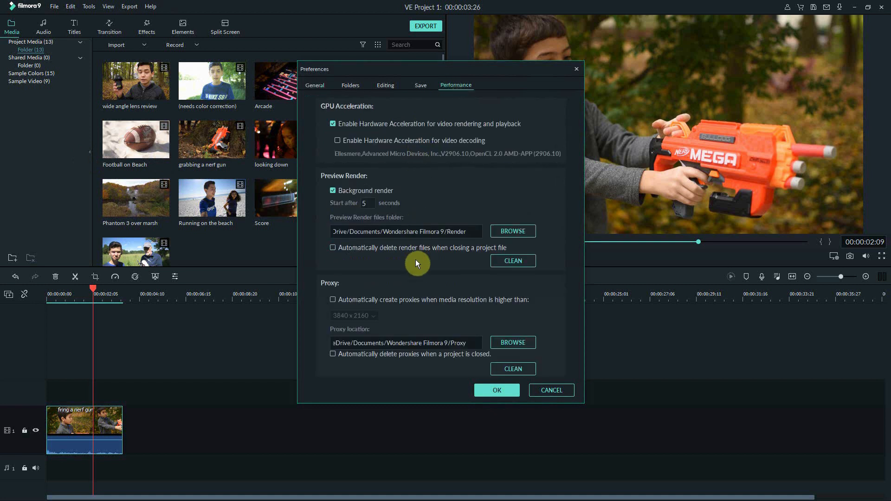
left_click(333, 299)
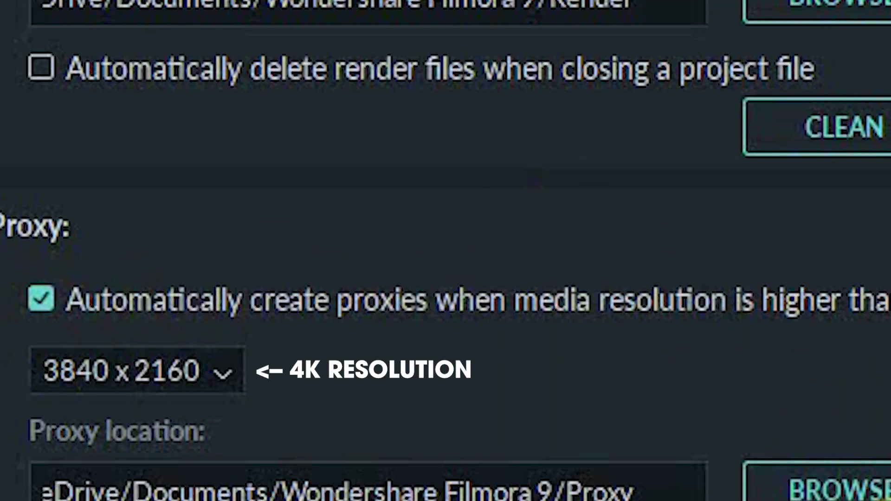
left_click(240, 263)
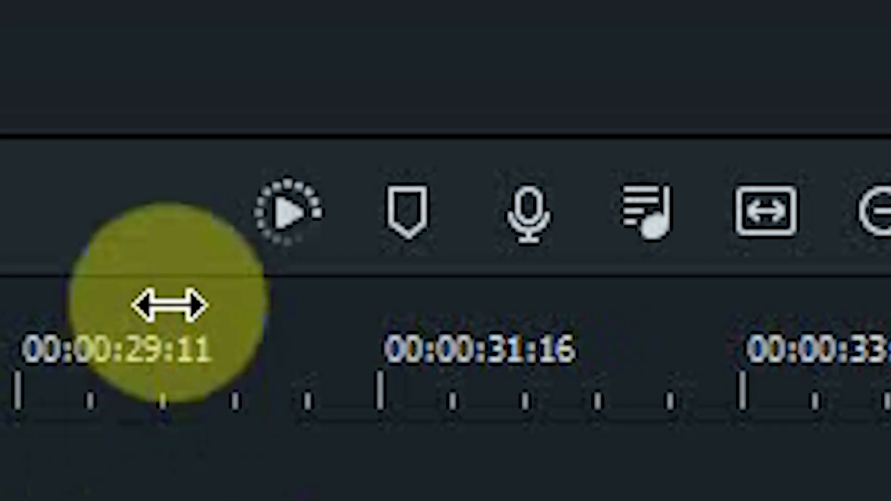
- Split the nerf gun clip at the playhead and trim the start of the later piece
left_click(732, 277)
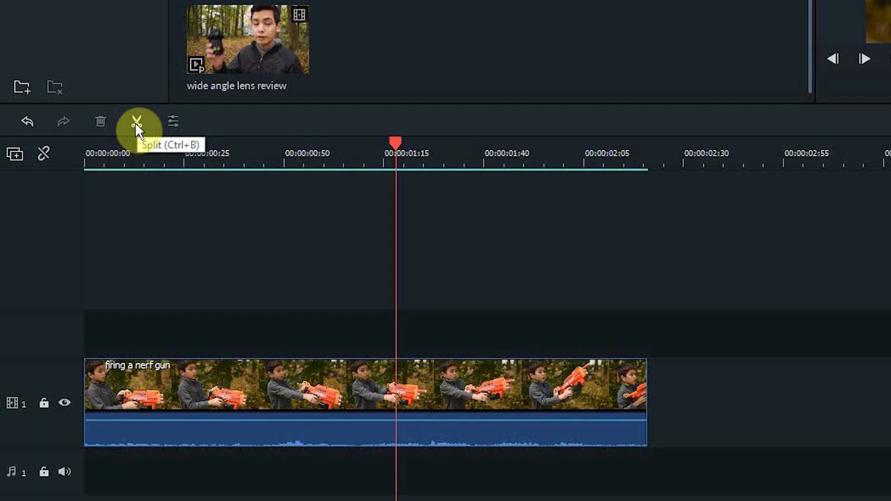
left_click(137, 121)
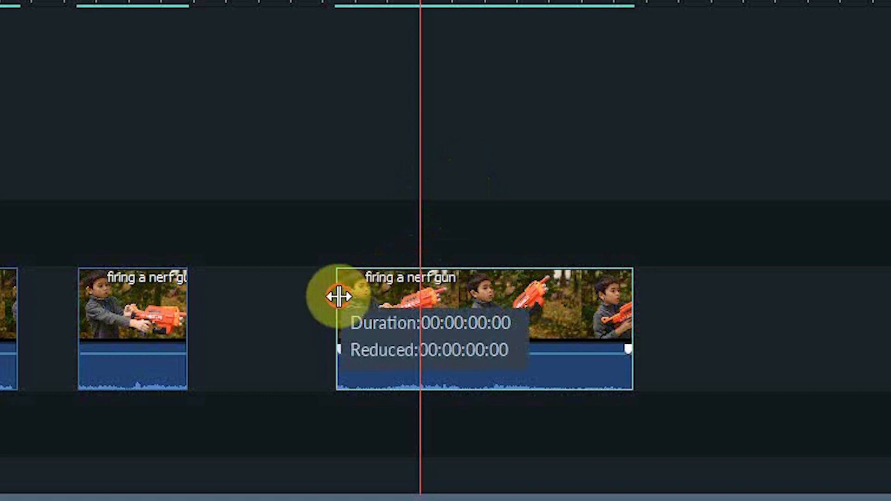
left_click_drag(341, 295, 318, 295)
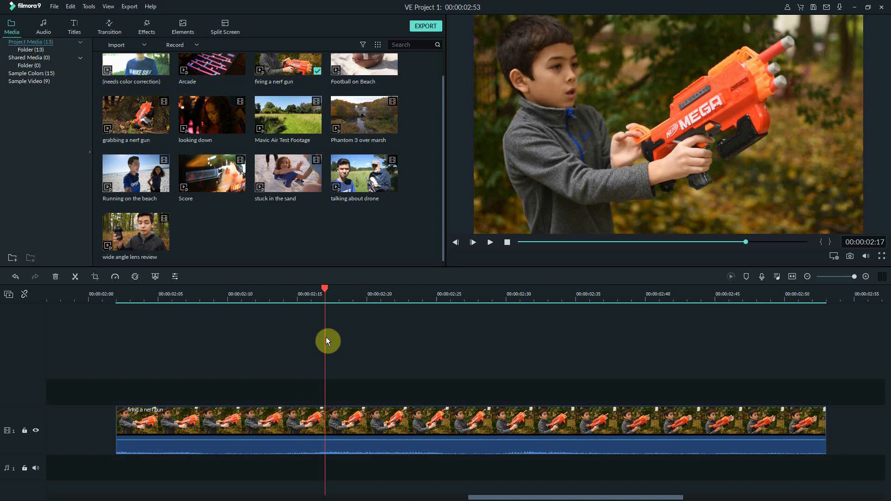
mouse_move(327, 345)
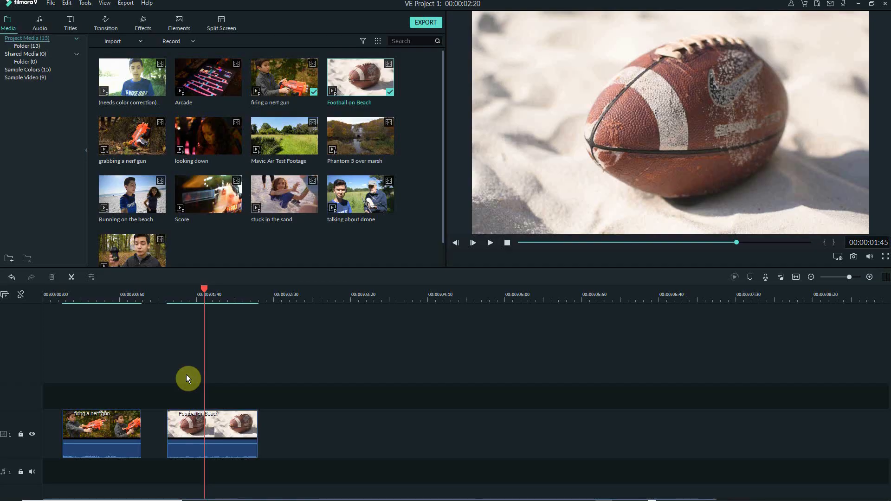
mouse_move(169, 341)
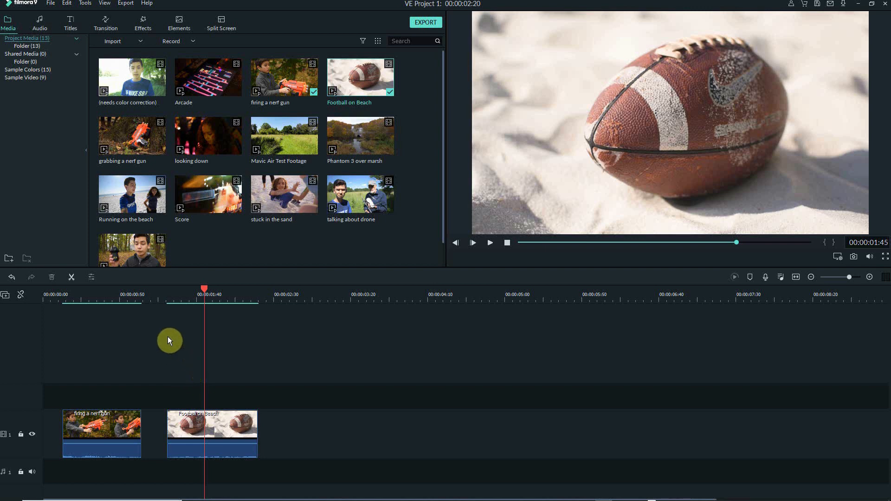
- Add the Born Twice track, preview the edit and lower the music volume to about -13 dB
left_click(39, 23)
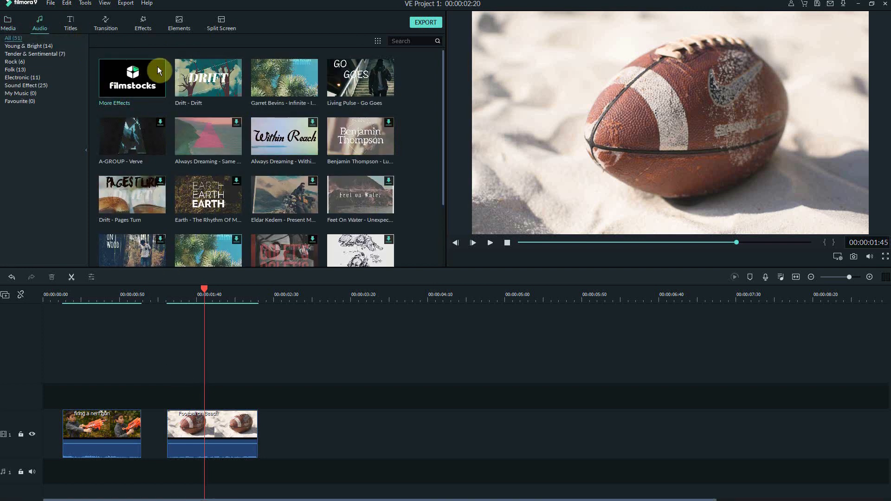
mouse_move(230, 95)
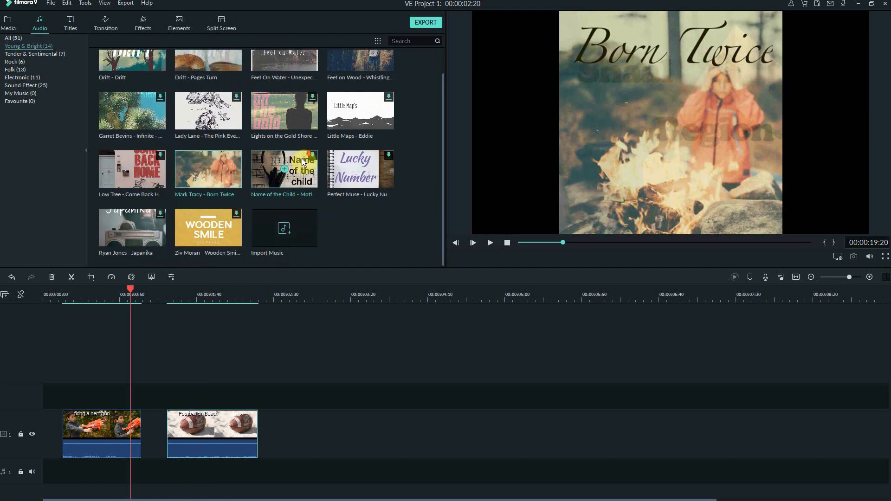
mouse_move(208, 169)
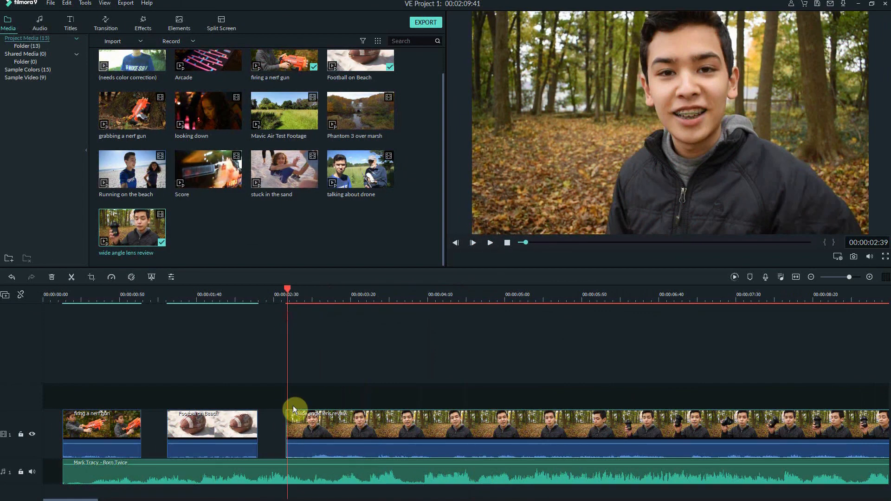
left_click(473, 242)
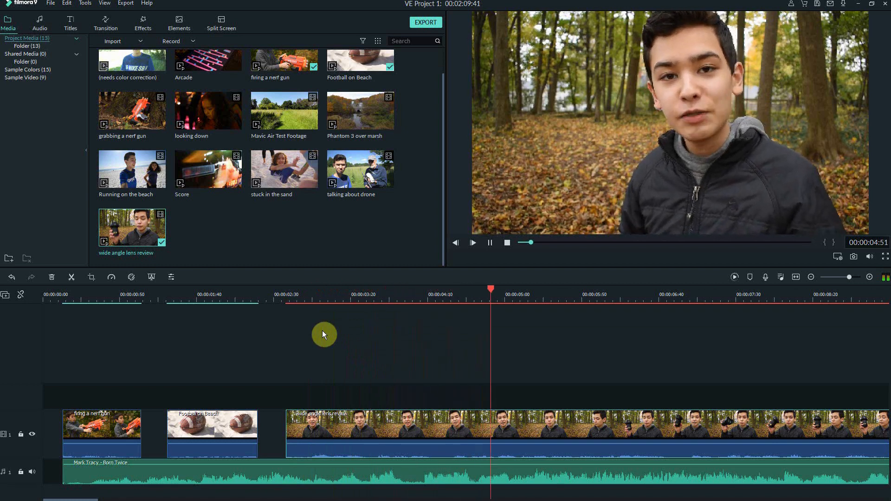
left_click(472, 242)
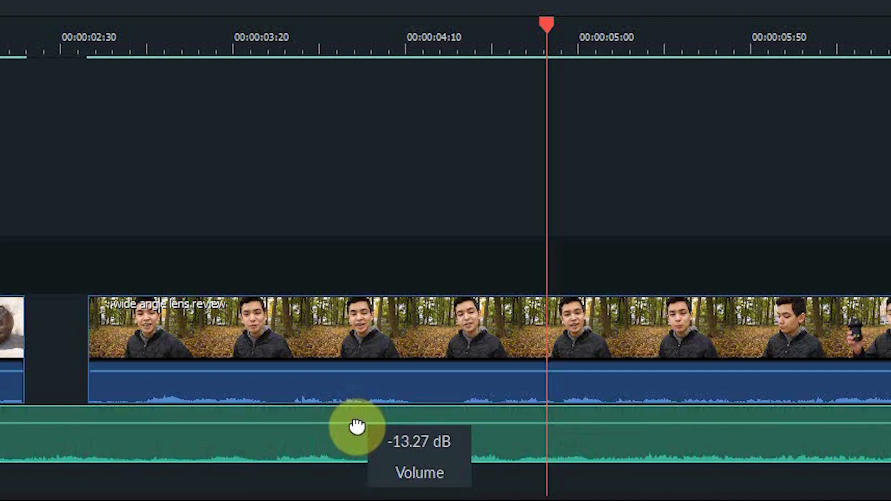
left_click_drag(352, 427, 352, 377)
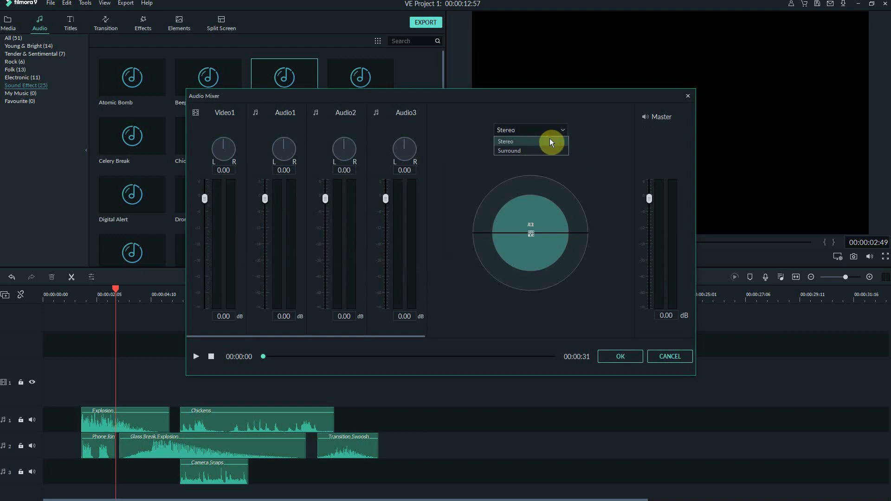
- Switch the audio mixer's panning mode to Surround
left_click(509, 151)
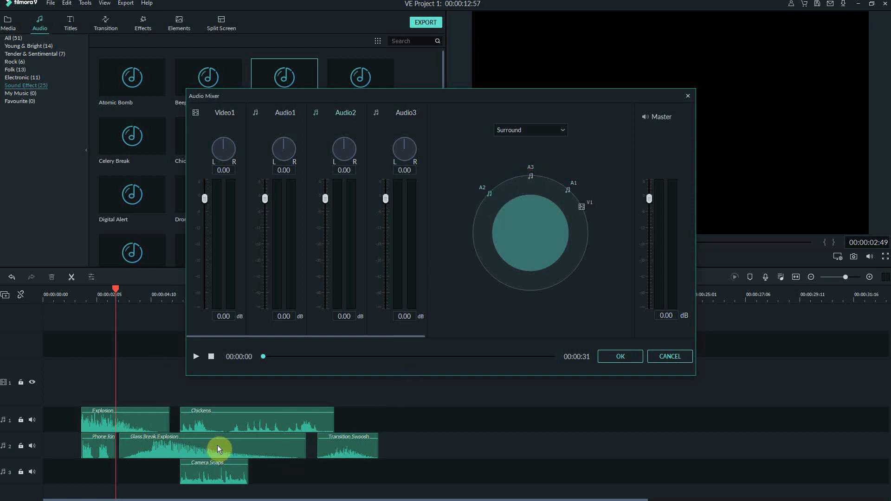
mouse_move(227, 446)
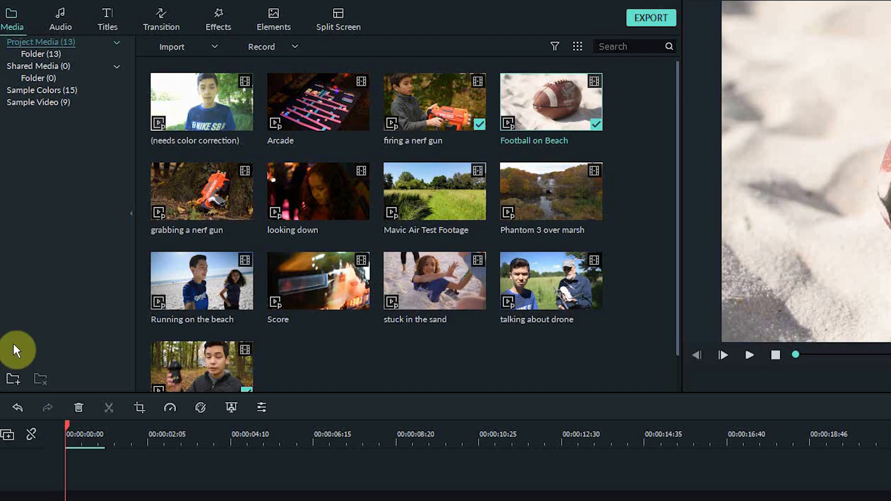
- Place Title 4 on track 2 above the football clip, trimmed to its length, ready for text editing
left_click(107, 18)
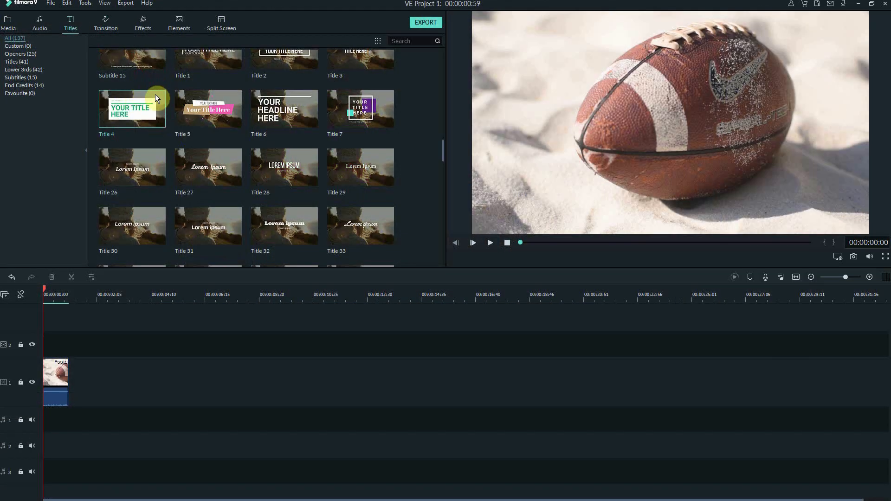
left_click_drag(132, 109, 94, 345)
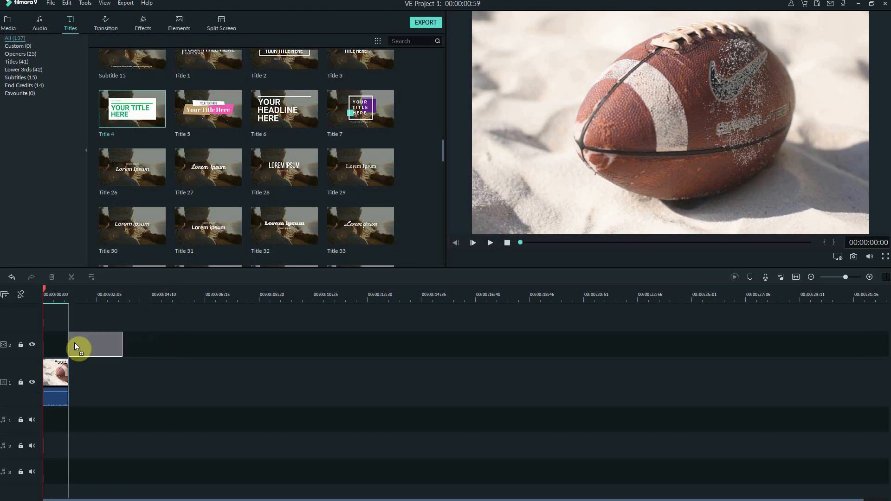
left_click_drag(78, 346, 45, 346)
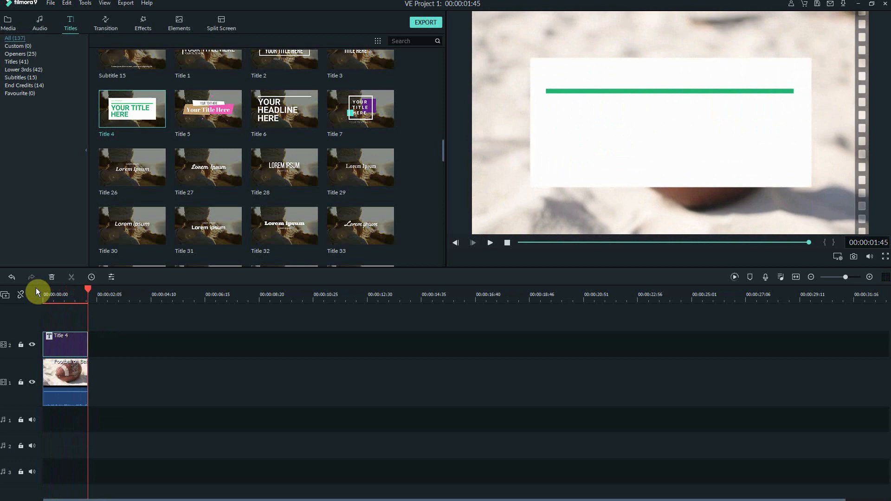
double_click(65, 343)
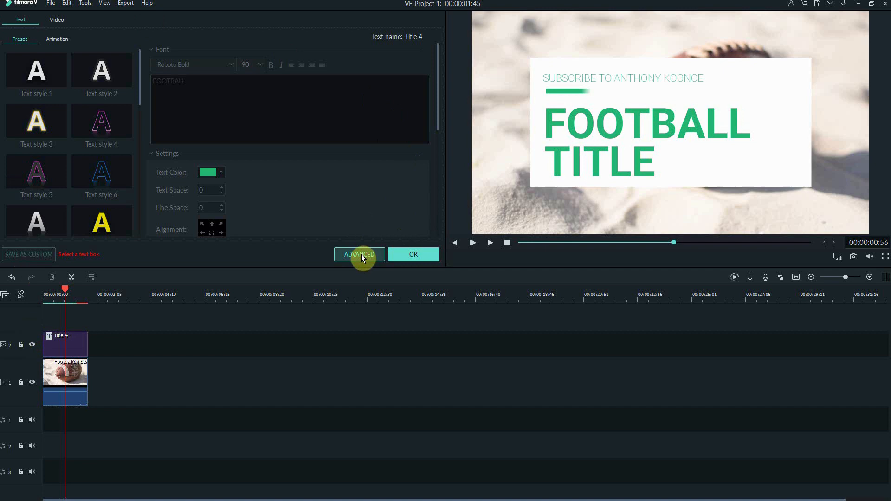
- In the advanced editor, blur the FOOTBALL text and give it a magenta border
left_click(359, 254)
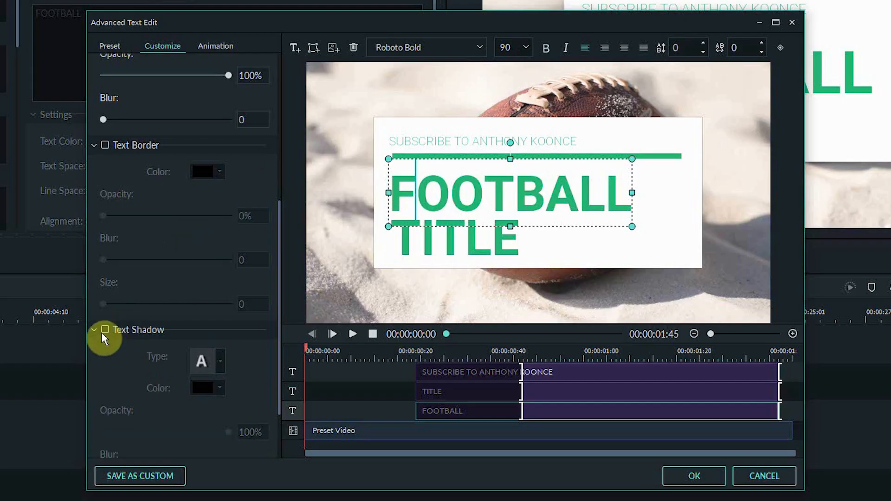
left_click(105, 329)
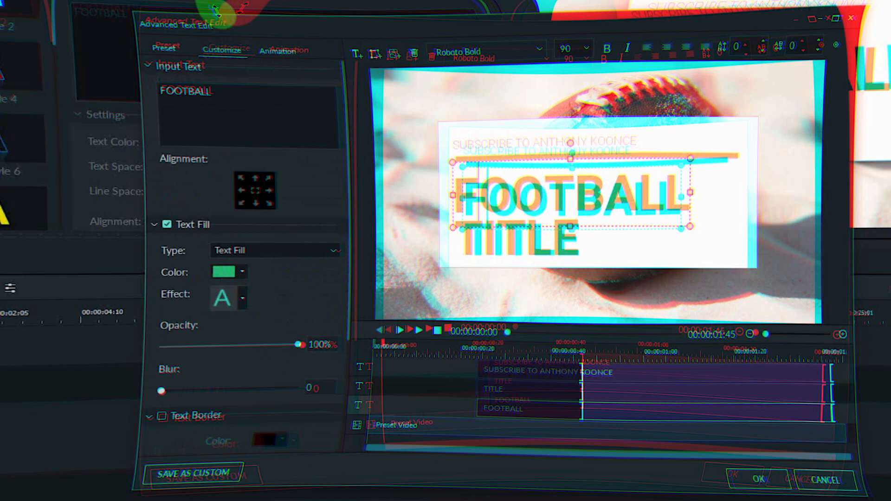
left_click_drag(162, 392, 199, 239)
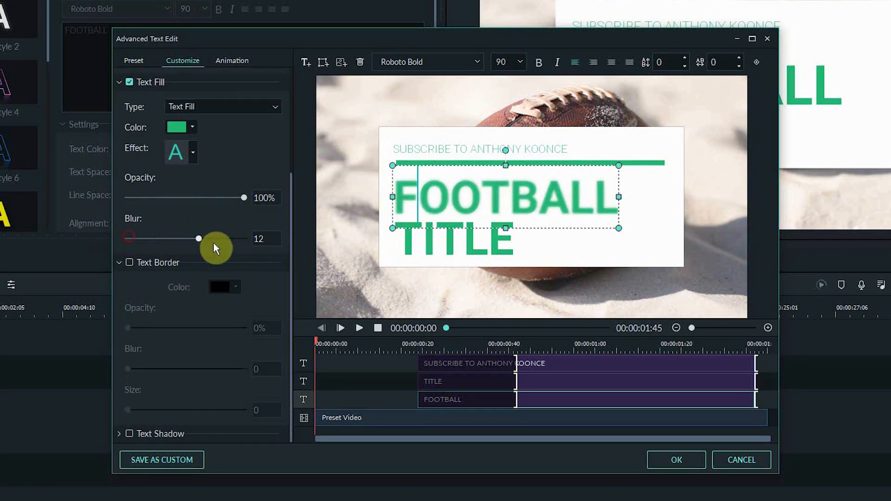
left_click(129, 263)
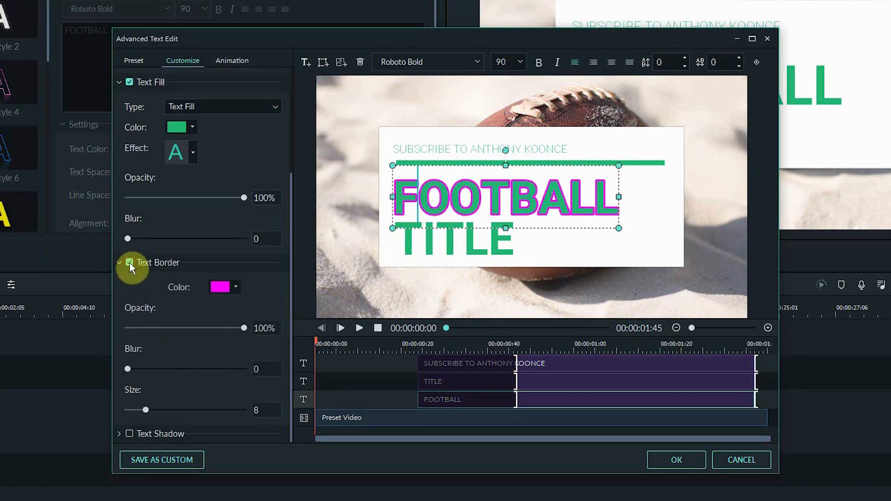
- Browse the title animation presets and preview the title from the start
left_click(129, 262)
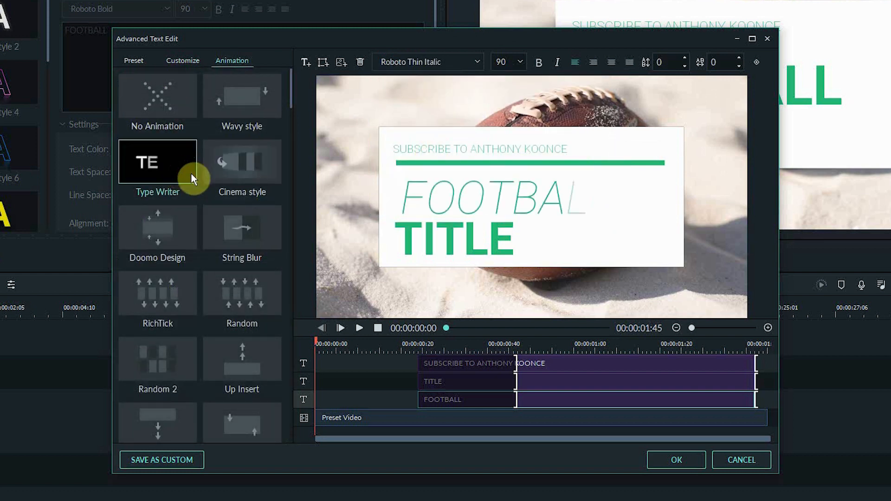
scroll("down", 3)
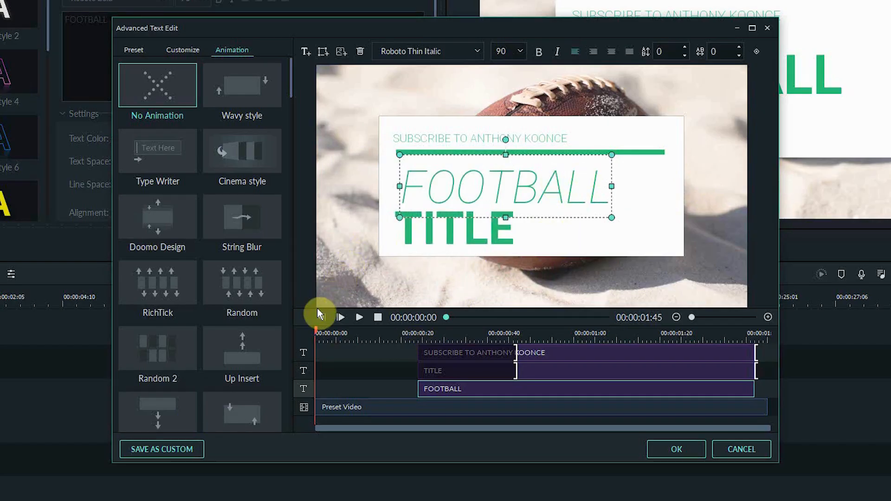
left_click(161, 449)
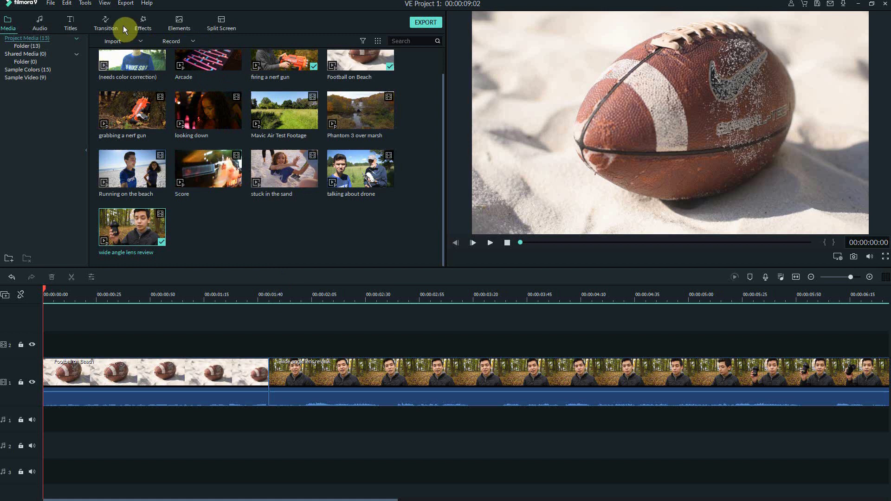
- Apply the Shift Zoom 3 transition between the two clips and lengthen it
left_click(105, 23)
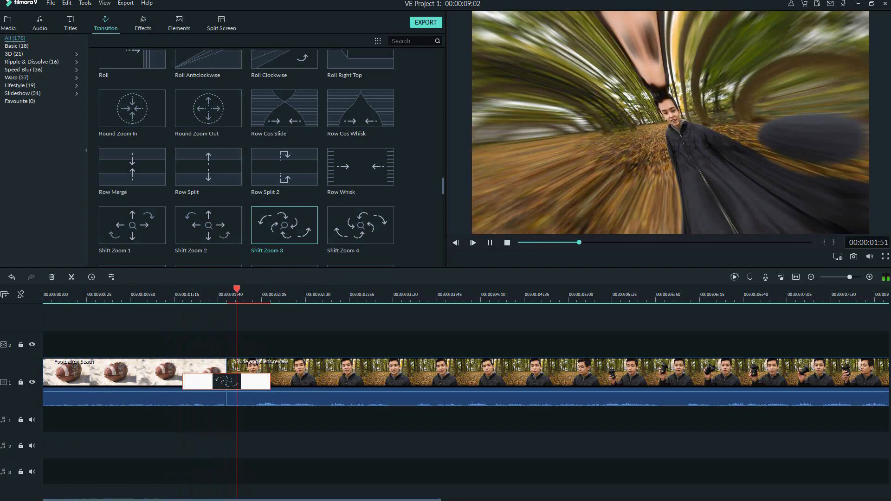
left_click(442, 288)
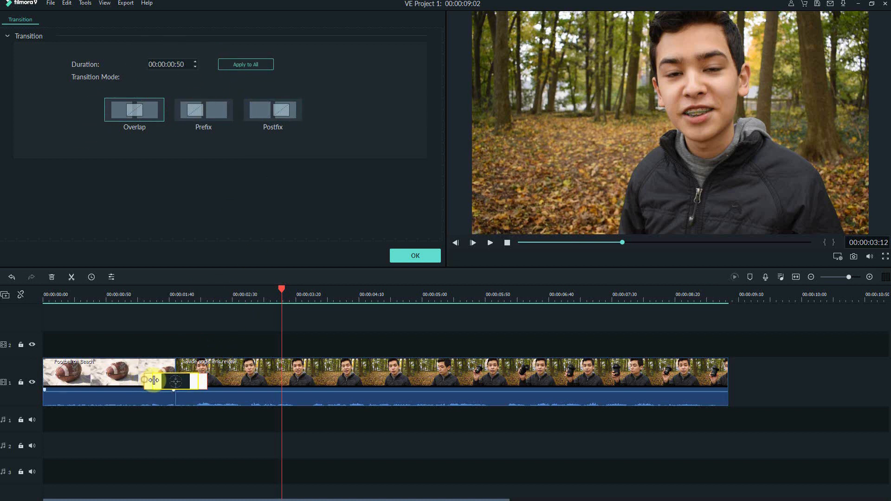
left_click_drag(281, 300, 152, 299)
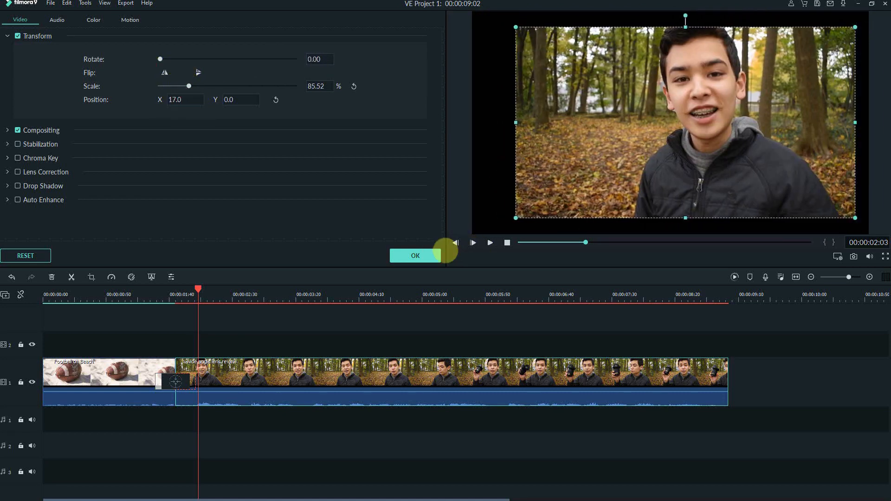
- Collapse the Transform section after setting scale 85.52% and X position 17.0
left_click(6, 130)
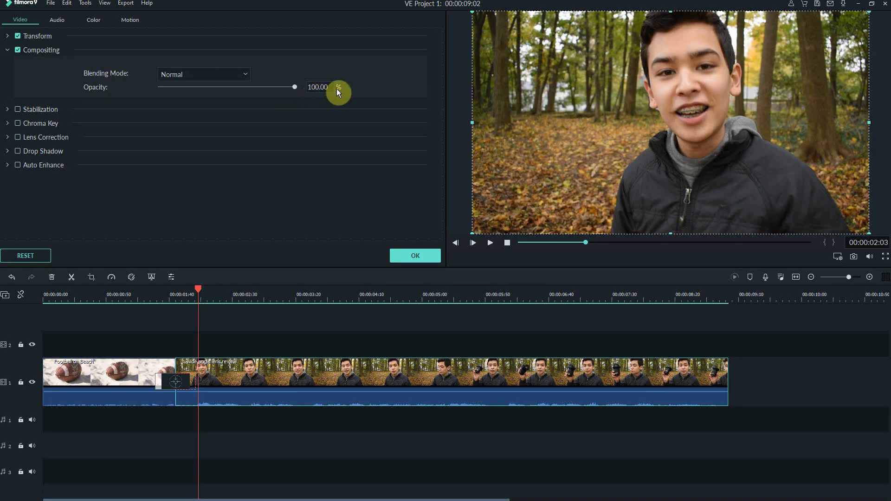
- Check the clip's compositing, then put away the stabilization settings
left_click(204, 74)
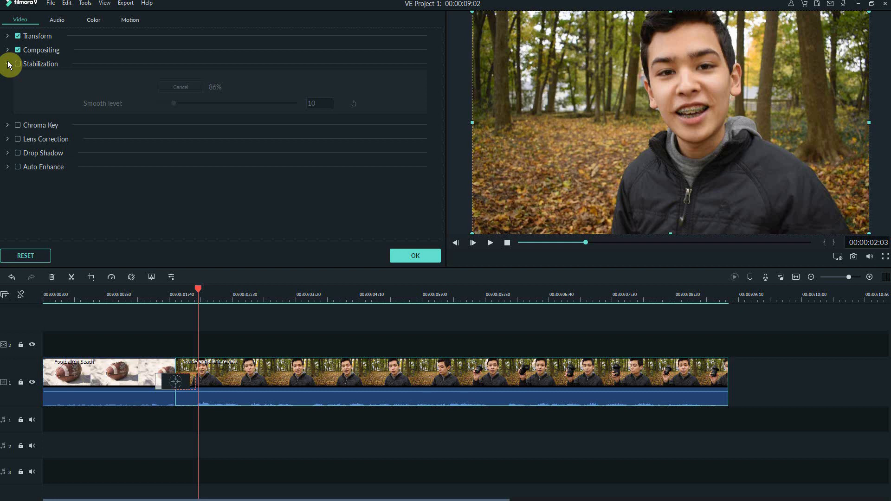
left_click(8, 125)
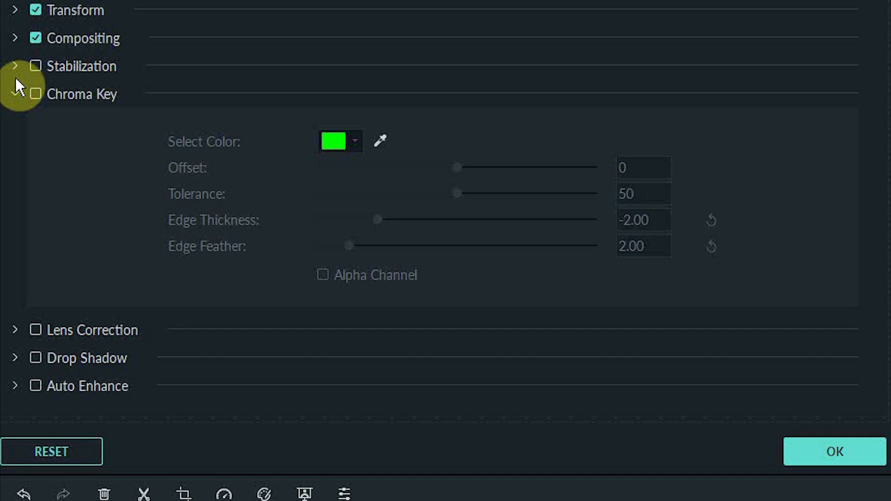
- Close the chroma key options and show the lens correction options
left_click(16, 94)
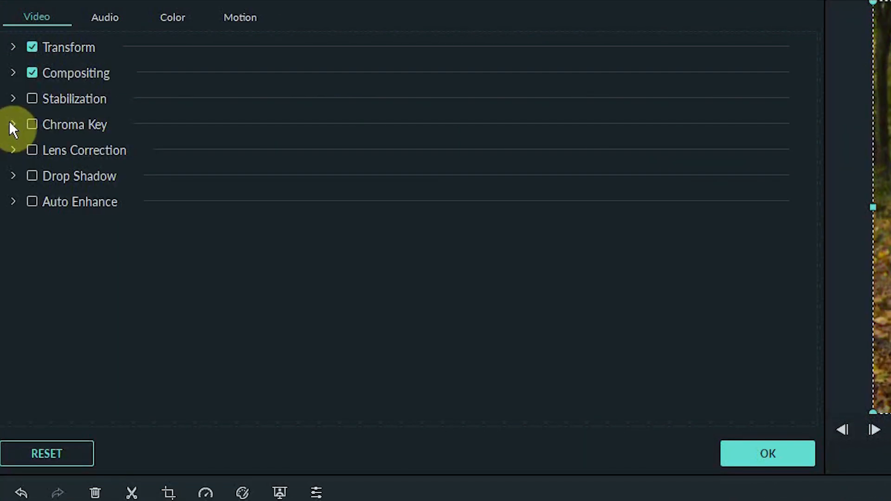
left_click(13, 150)
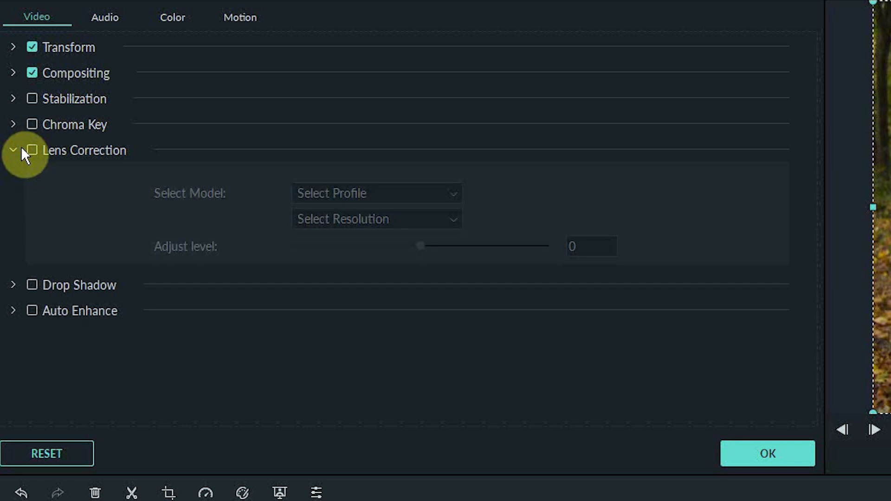
- Turn on lens correction for the clip and look at the profile choices
left_click(32, 150)
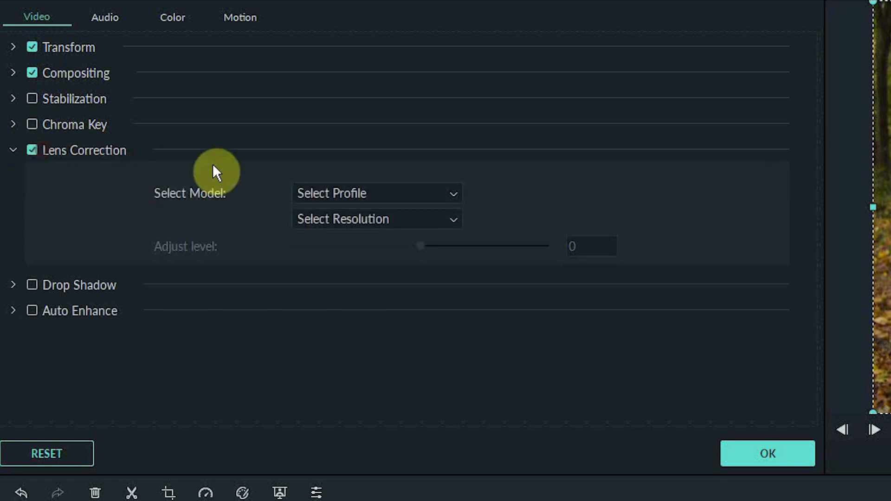
left_click(377, 193)
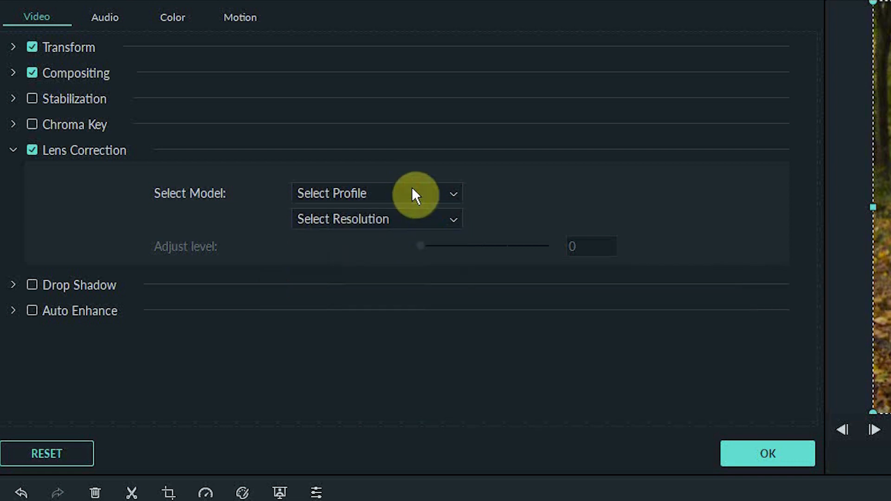
mouse_move(339, 219)
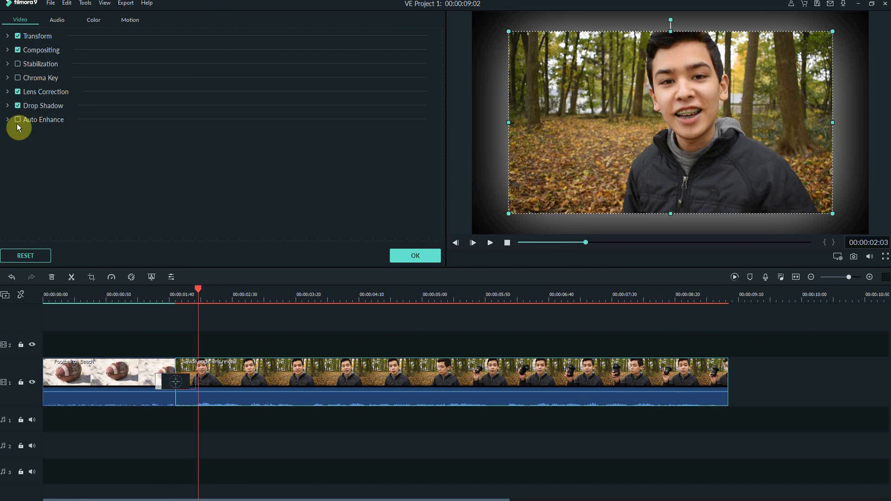
- Turn on auto enhance for the clip and lower its amount
left_click(17, 120)
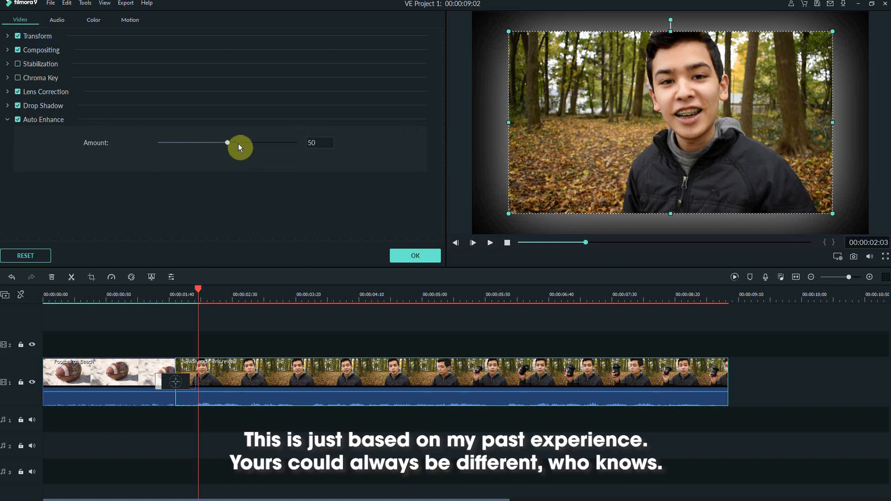
left_click_drag(227, 142, 161, 142)
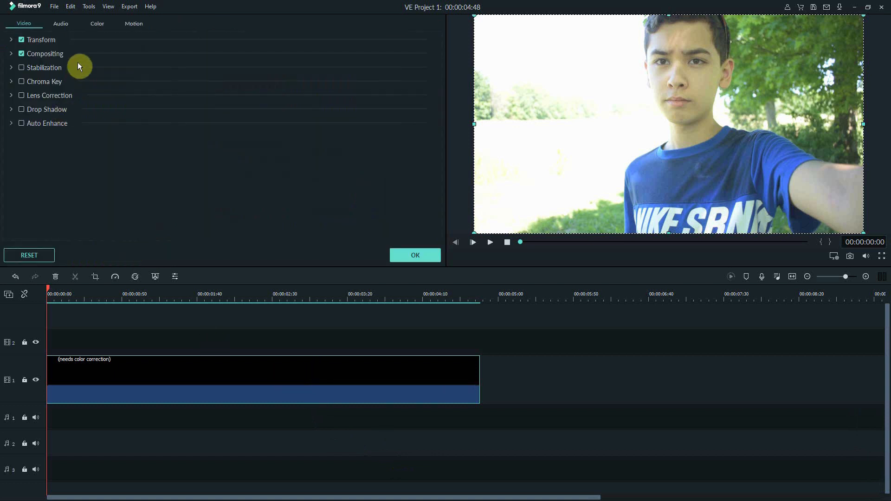
- Bring the selfie clip into the advanced colour correction workspace
left_click(96, 23)
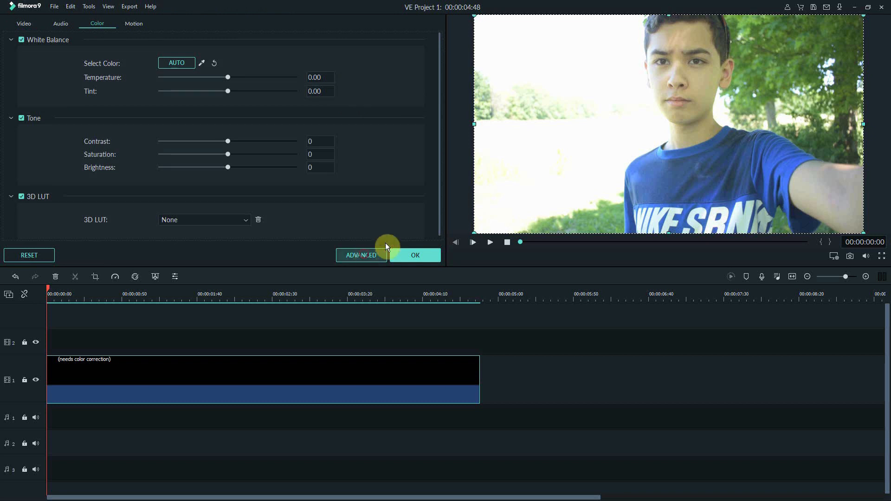
left_click(361, 255)
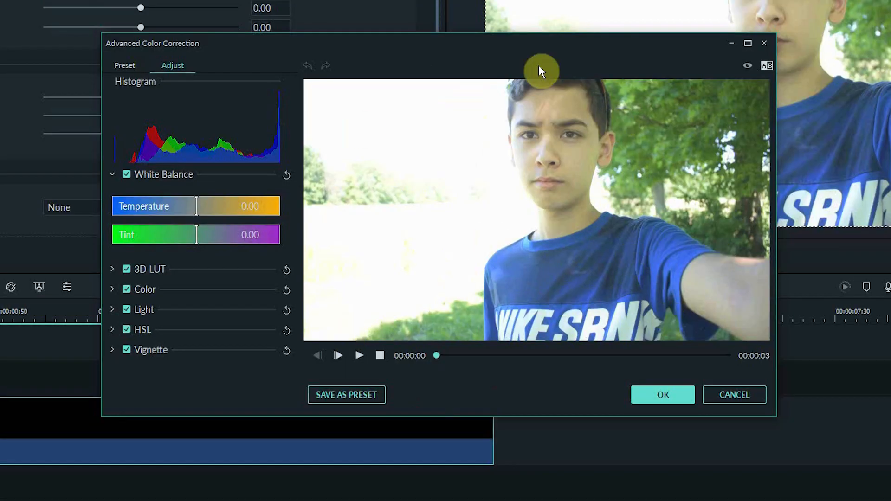
mouse_move(713, 300)
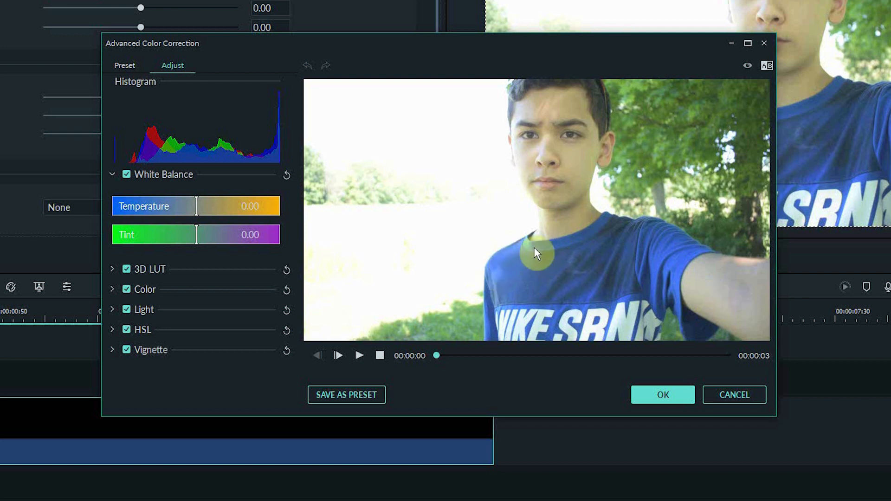
mouse_move(736, 301)
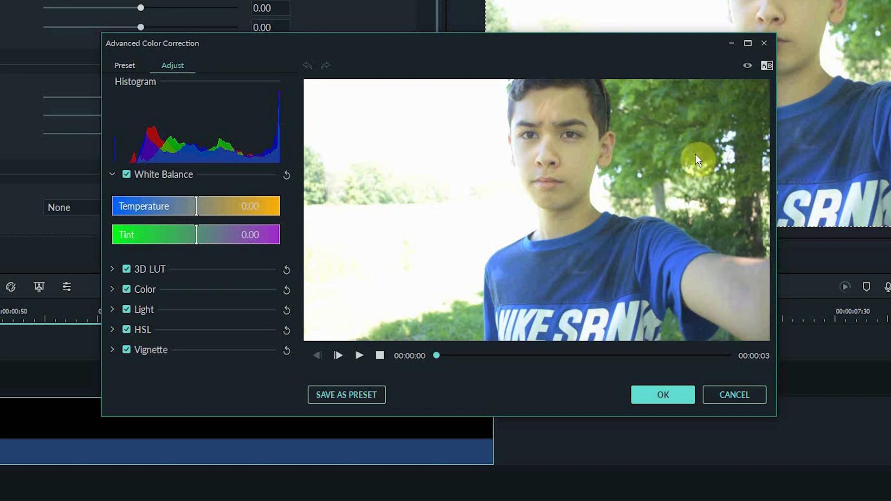
mouse_move(484, 181)
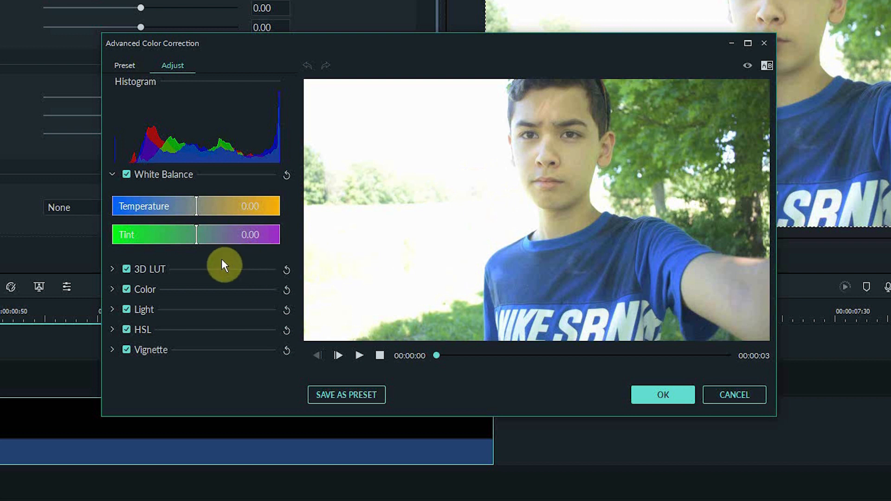
mouse_move(207, 175)
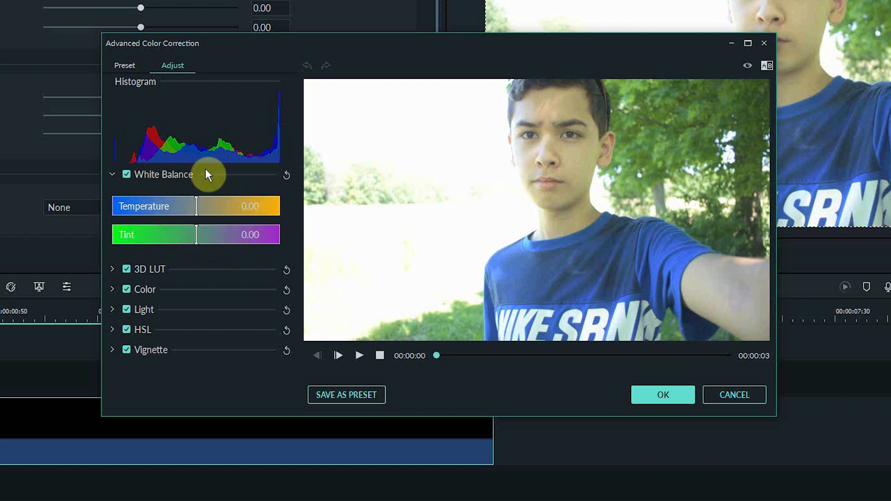
- Warm the white balance to temperature 4.24 and tint 2.56
left_click_drag(205, 234, 219, 234)
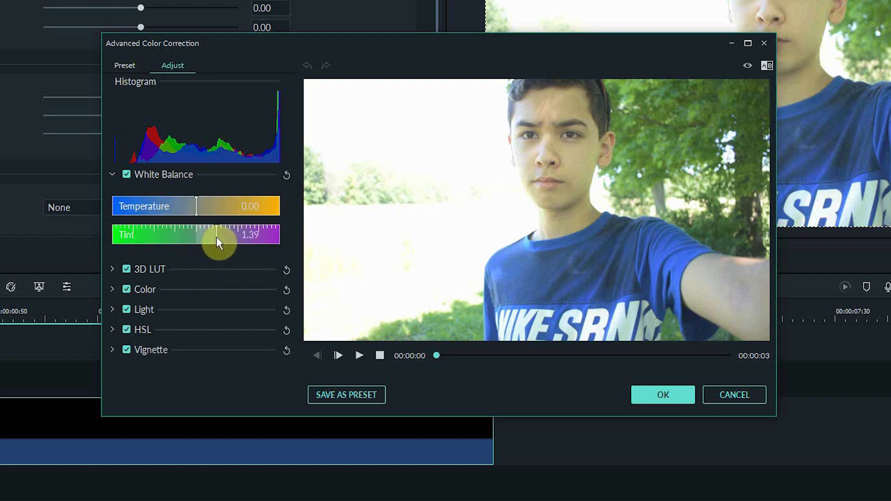
left_click_drag(219, 242, 219, 206)
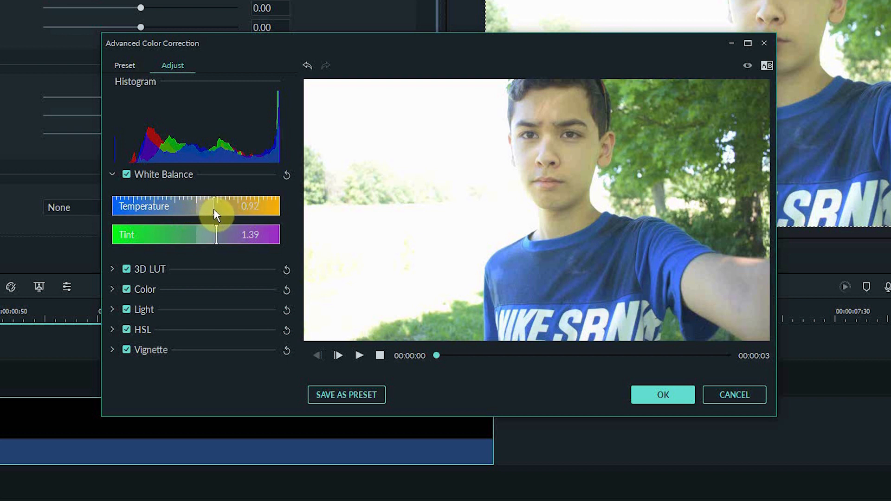
left_click_drag(217, 206, 245, 206)
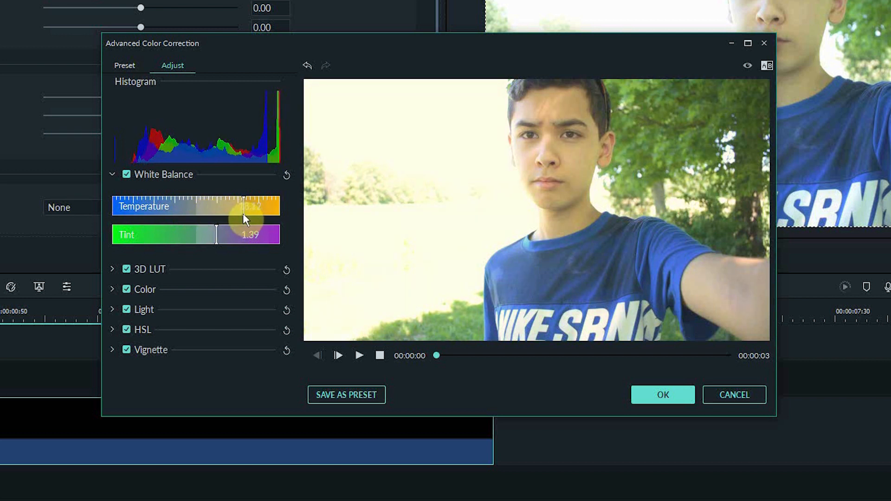
left_click_drag(244, 219, 230, 219)
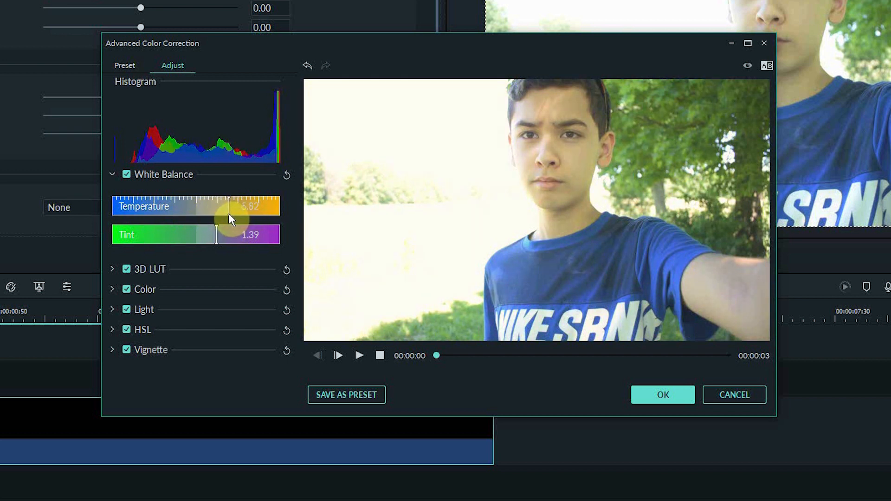
left_click_drag(241, 206, 227, 206)
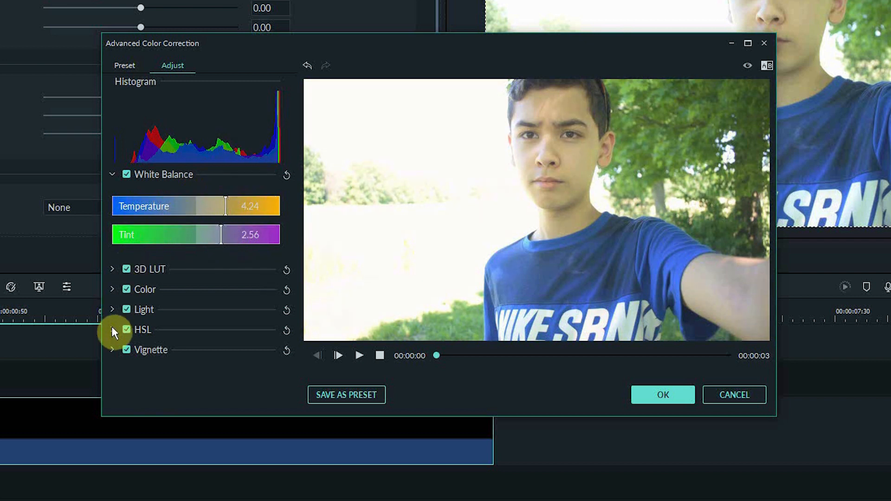
- In HSL, lower green saturation to -22 and shift green hue to 28
left_click(112, 331)
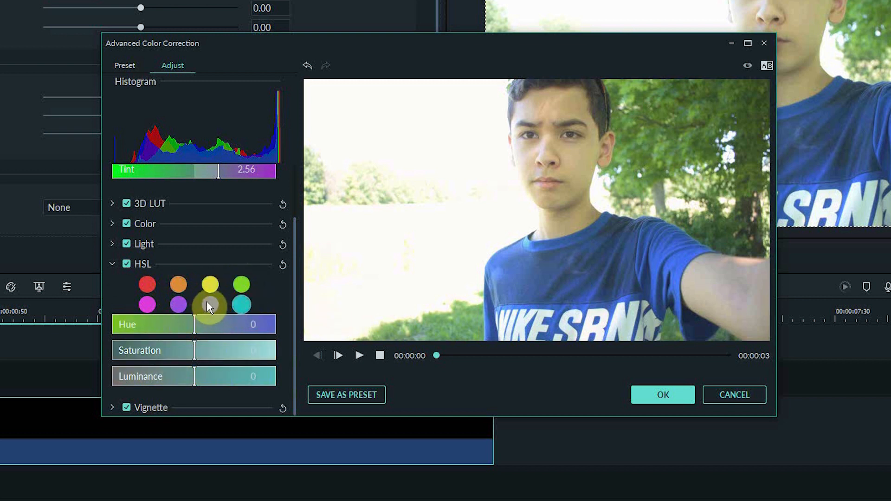
left_click_drag(195, 350, 210, 350)
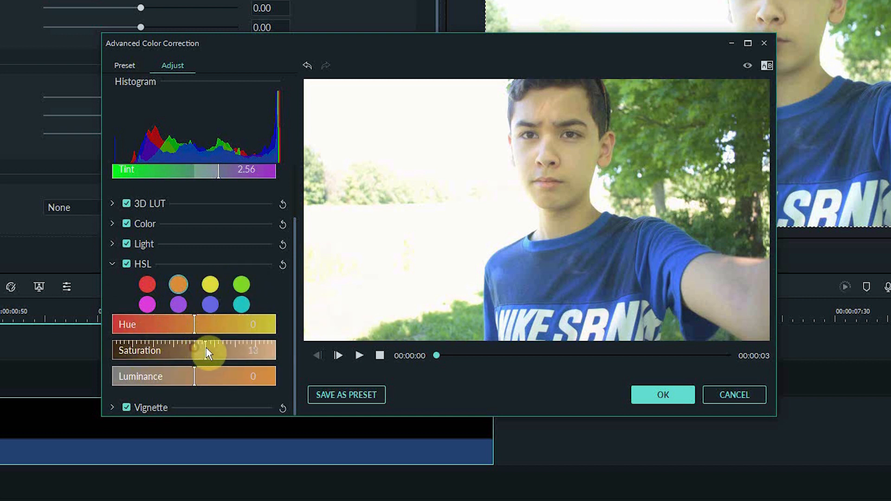
left_click_drag(211, 351, 186, 351)
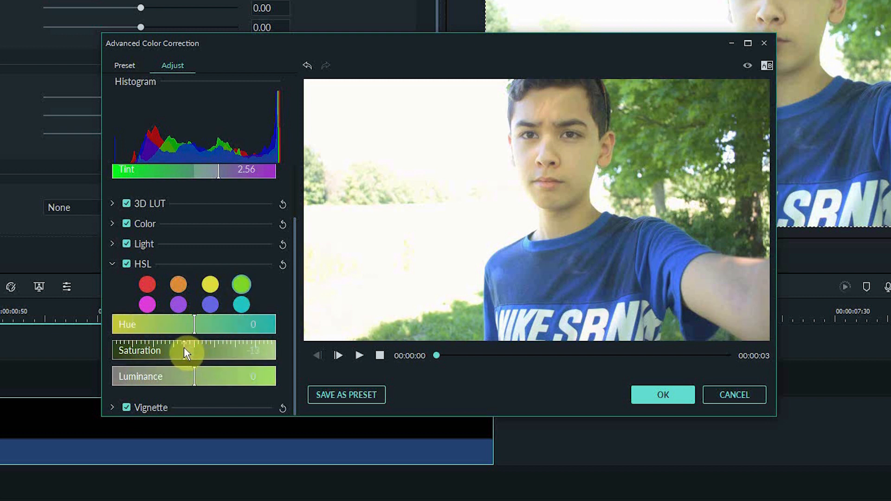
left_click_drag(193, 324, 230, 330)
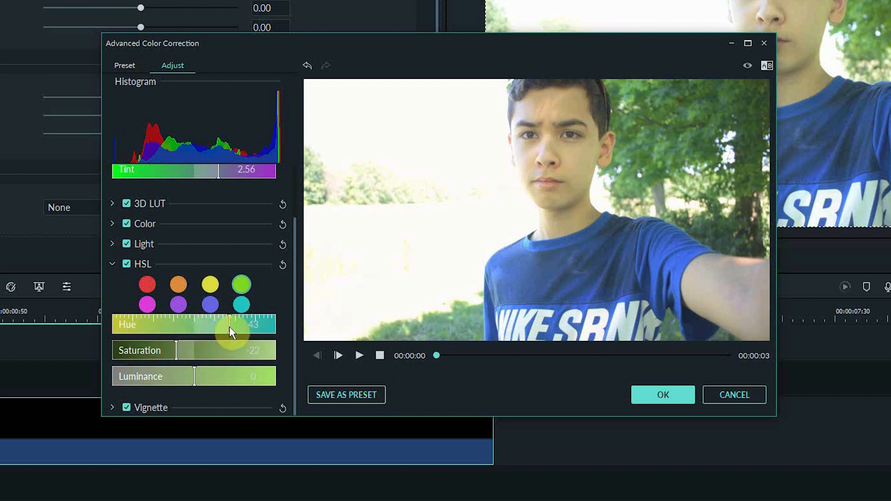
left_click_drag(230, 331, 142, 329)
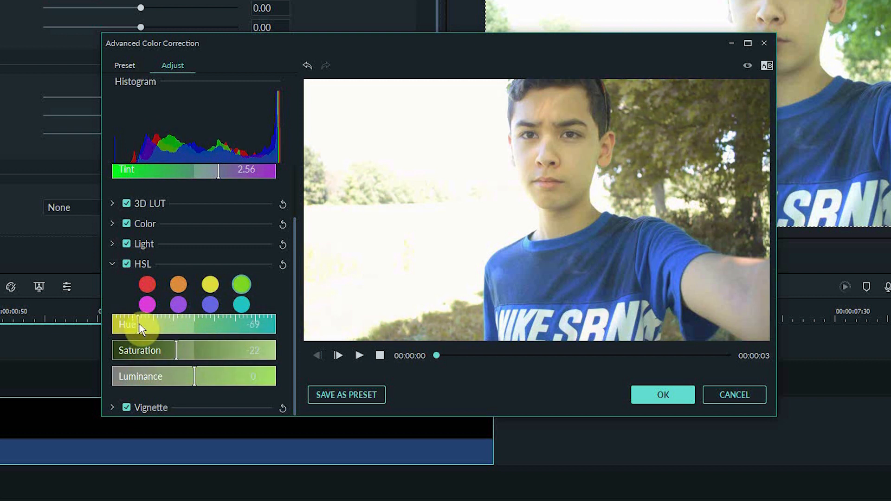
left_click_drag(137, 329, 221, 330)
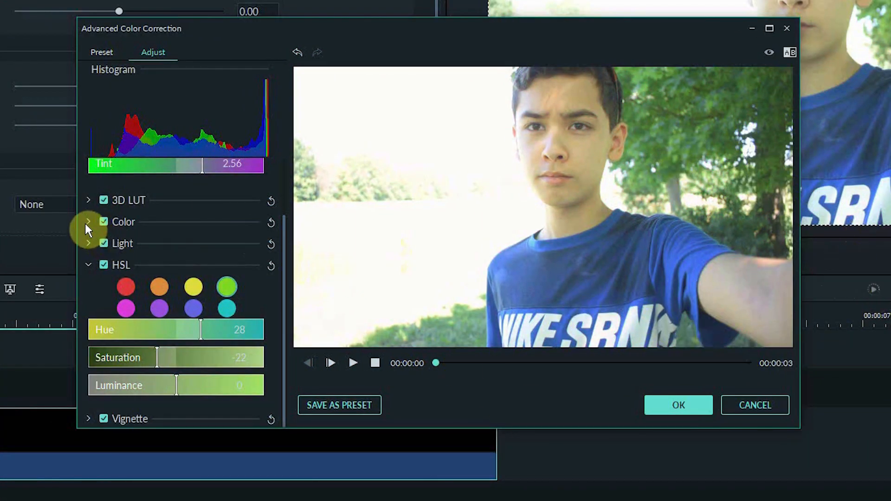
- In the Light section, set Shadows to -73 and Highlights to -11
left_click(89, 221)
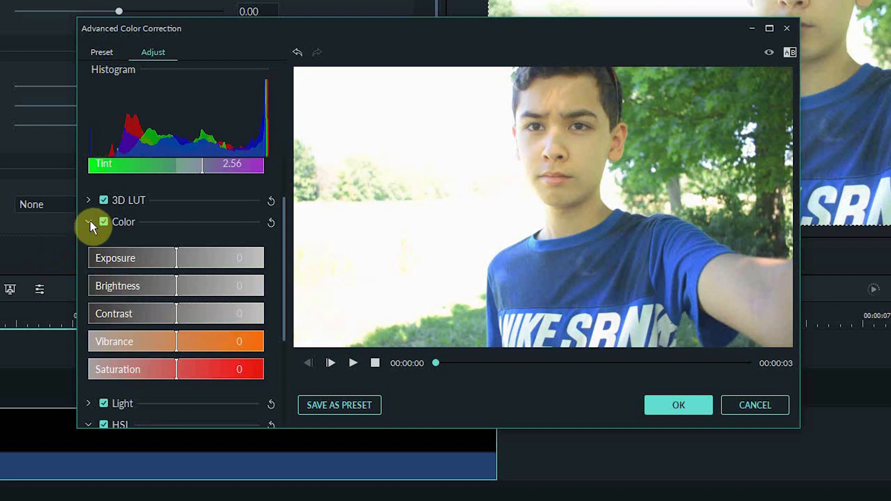
left_click(88, 222)
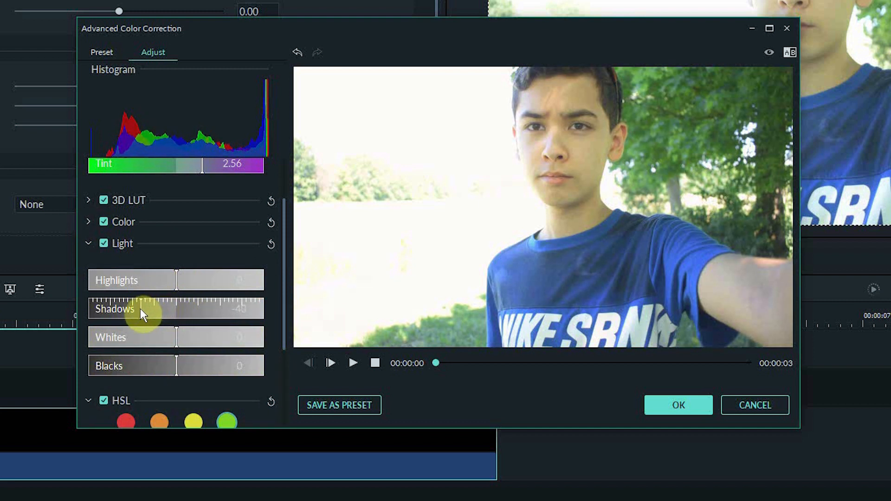
left_click_drag(142, 308, 113, 309)
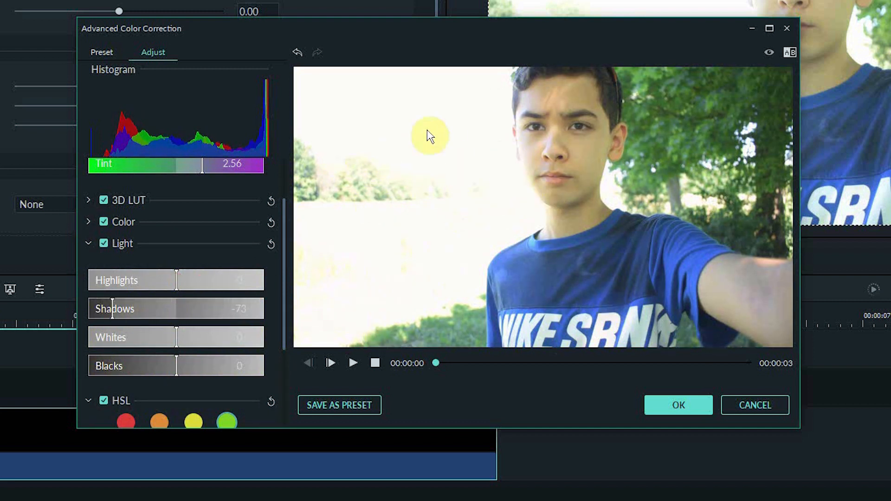
mouse_move(312, 282)
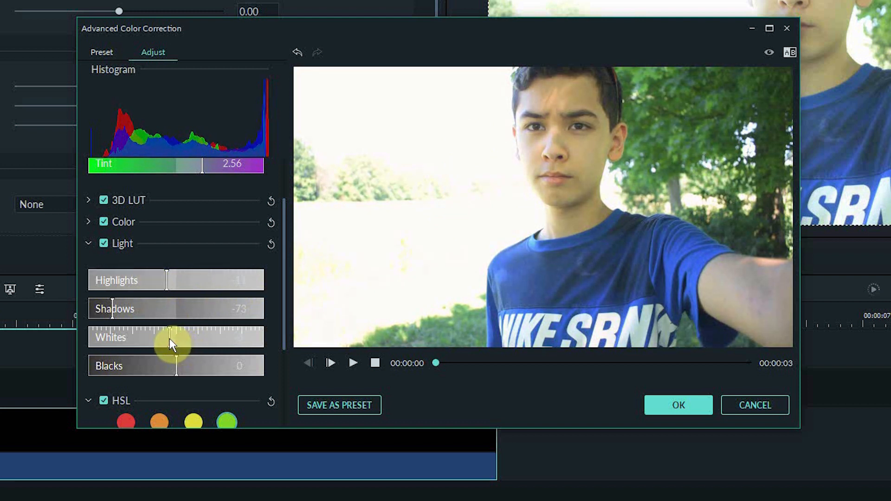
left_click_drag(173, 336, 159, 336)
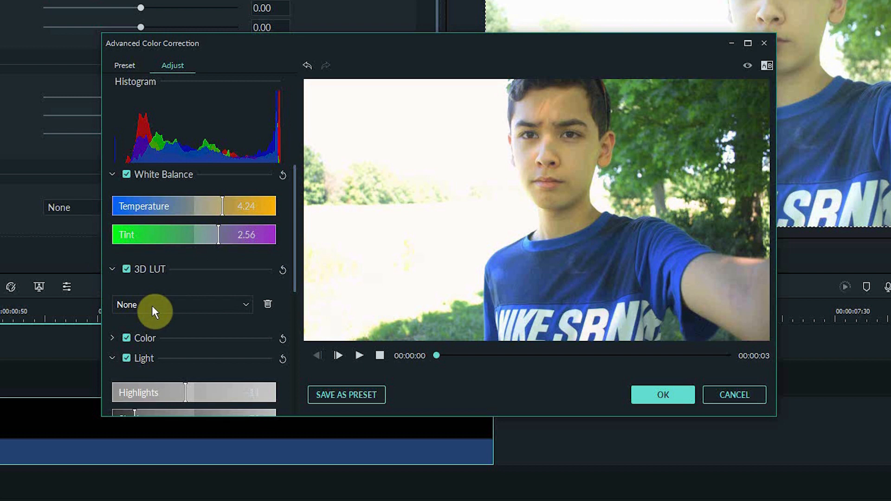
- Apply the Walking Dead look from the 3D LUT list
left_click(182, 305)
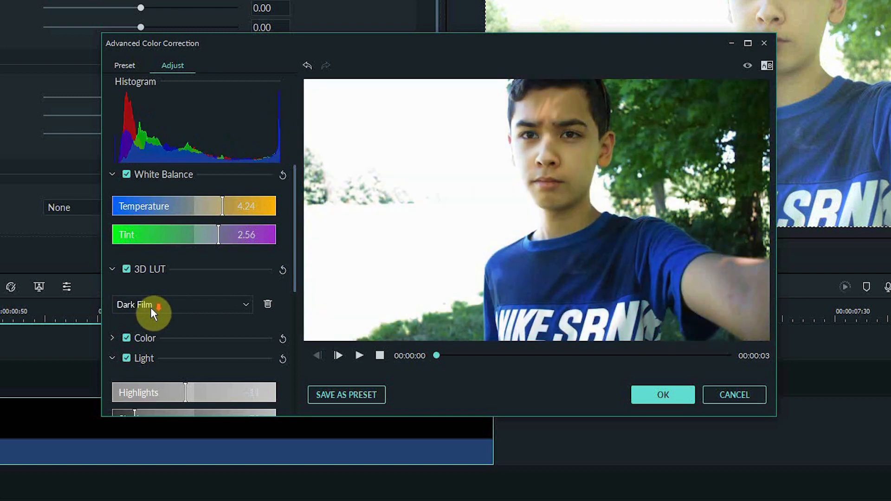
left_click(182, 304)
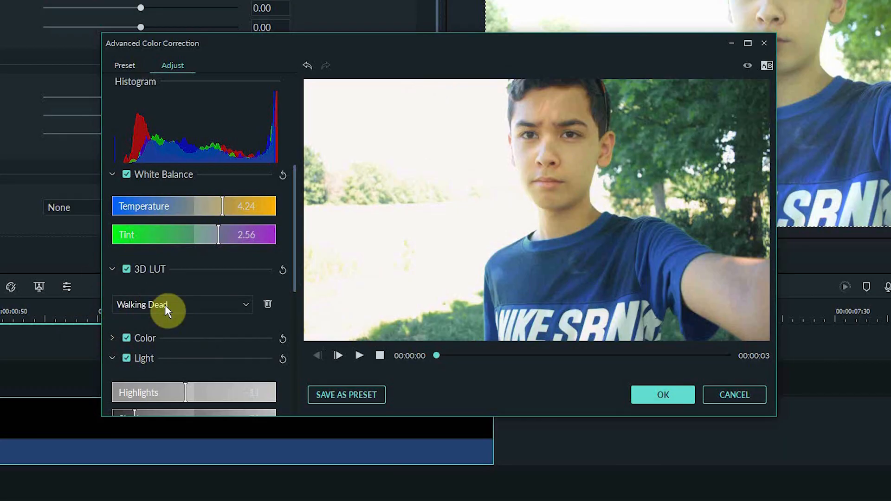
mouse_move(206, 330)
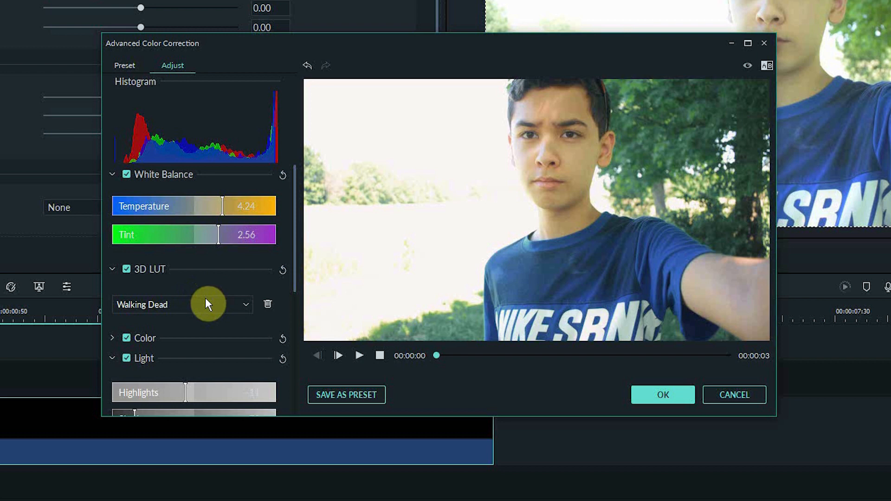
left_click(182, 305)
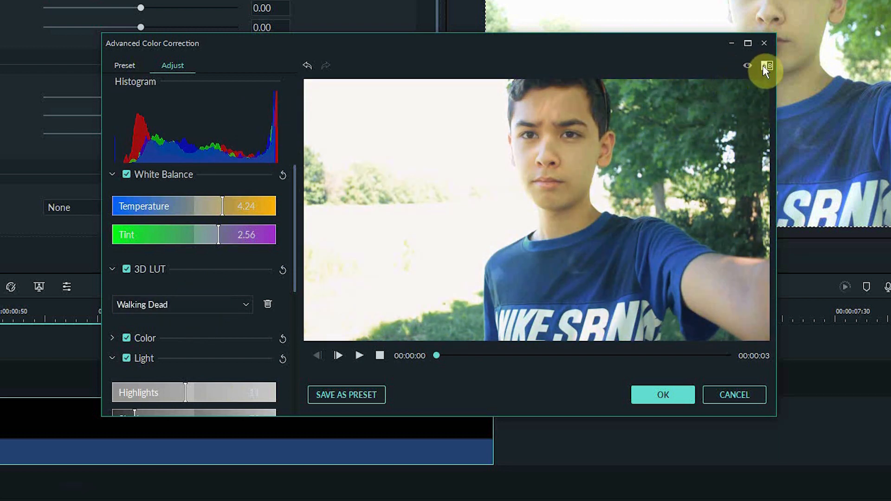
- Compare before and after side by side, then confirm the corrections with OK
left_click(767, 65)
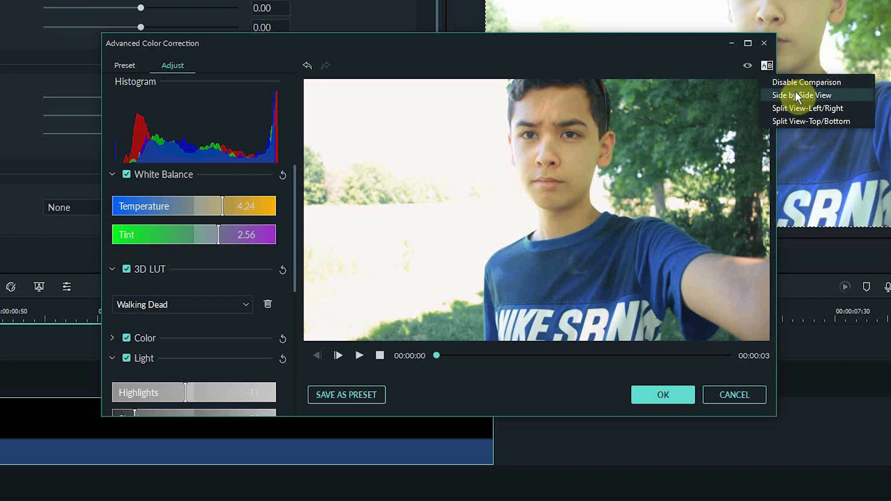
left_click(346, 394)
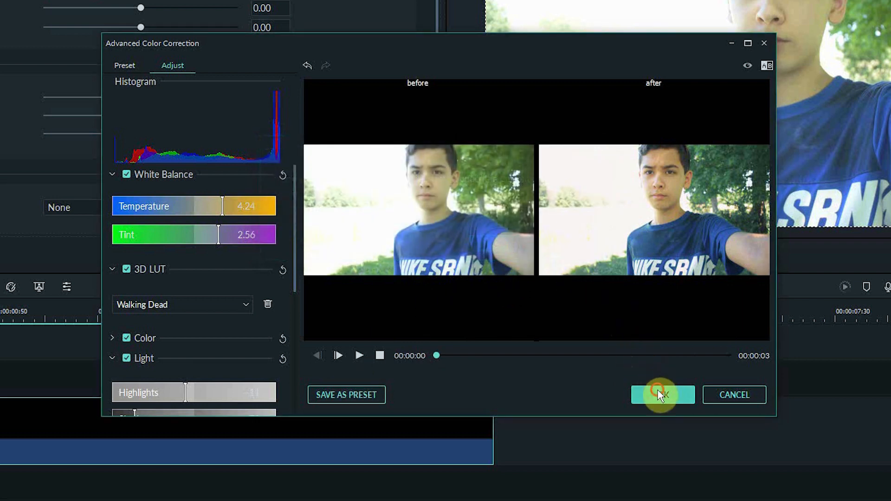
left_click(661, 394)
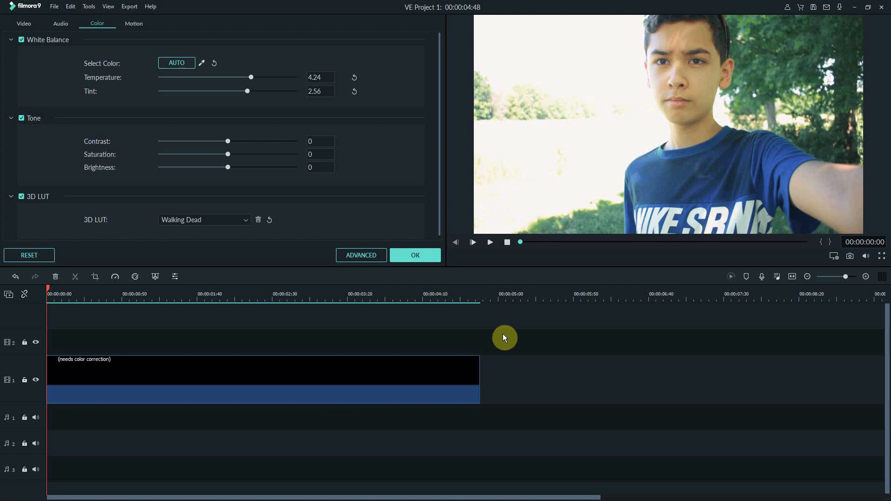
- Confirm the Color panel settings and return to the Media library
left_click(489, 242)
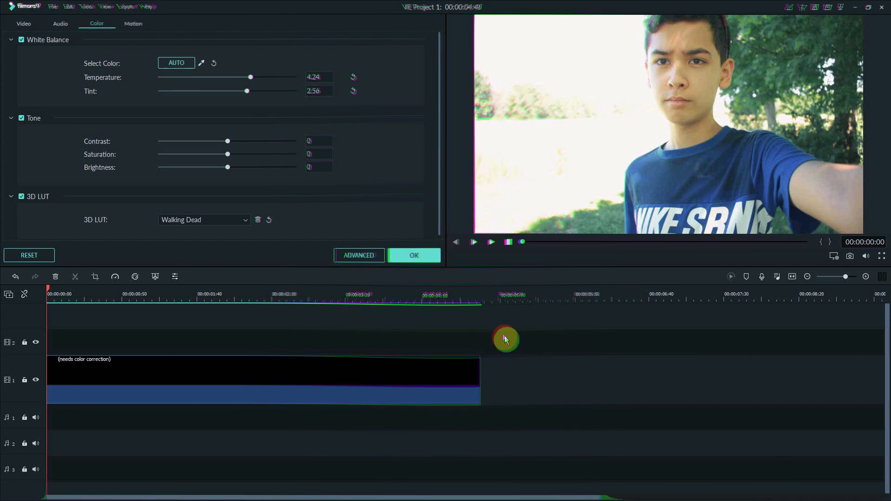
left_click(414, 255)
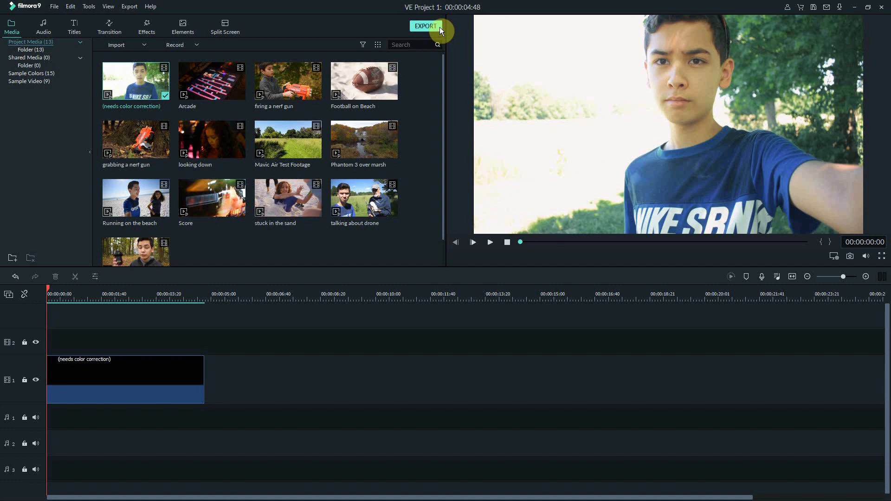
- Start Export and dismiss the watermark plans notice to reach the Local export settings
left_click(425, 26)
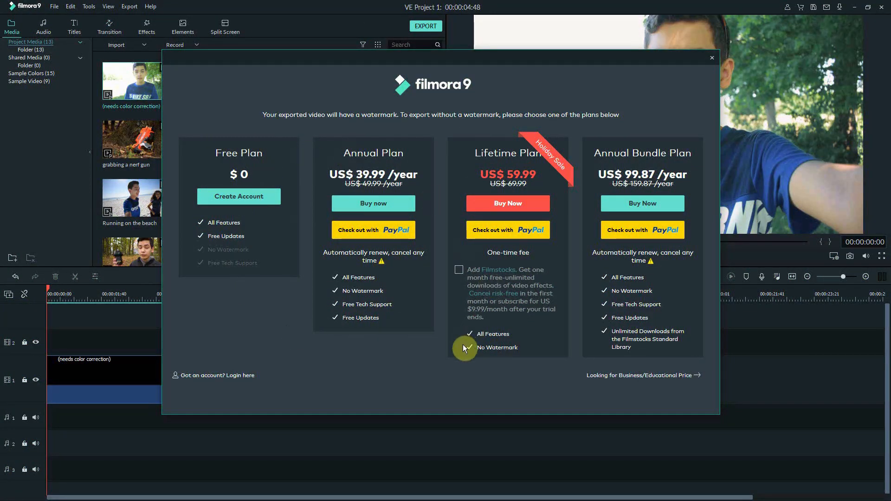
mouse_move(528, 324)
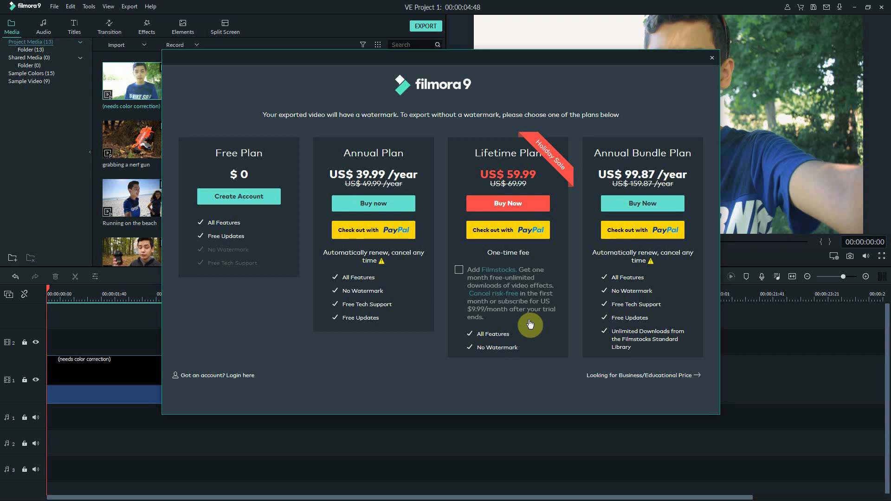
mouse_move(223, 377)
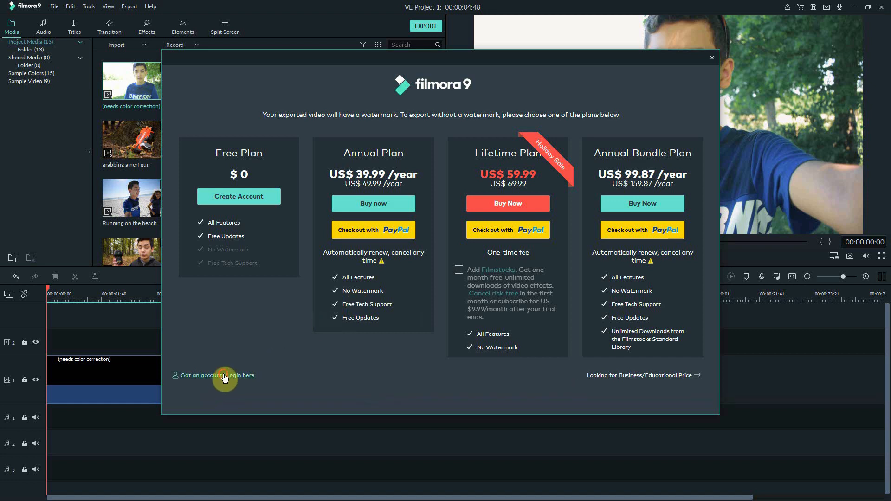
left_click(711, 57)
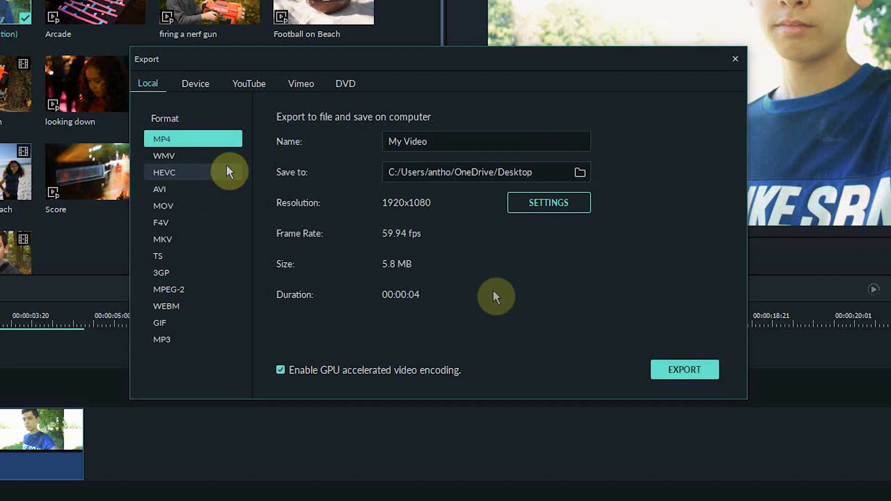
- Check the YouTube options, return to Local MP4 and begin exporting 'My Video'
left_click(249, 83)
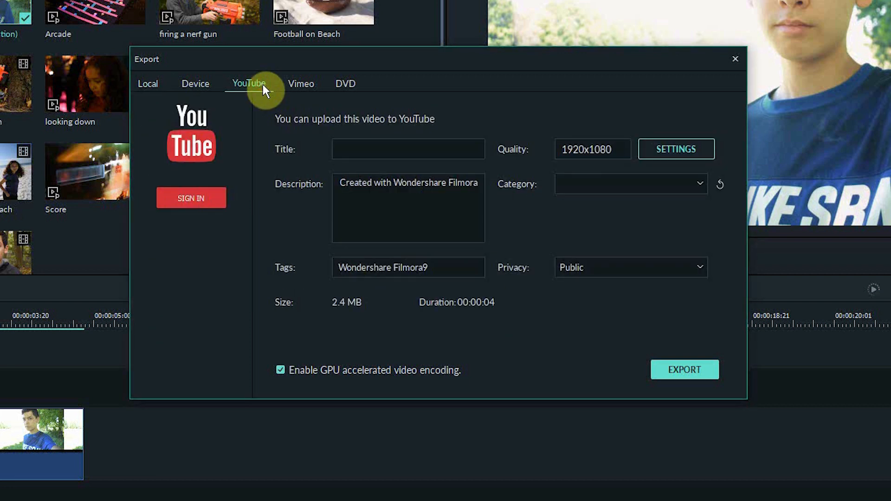
mouse_move(265, 247)
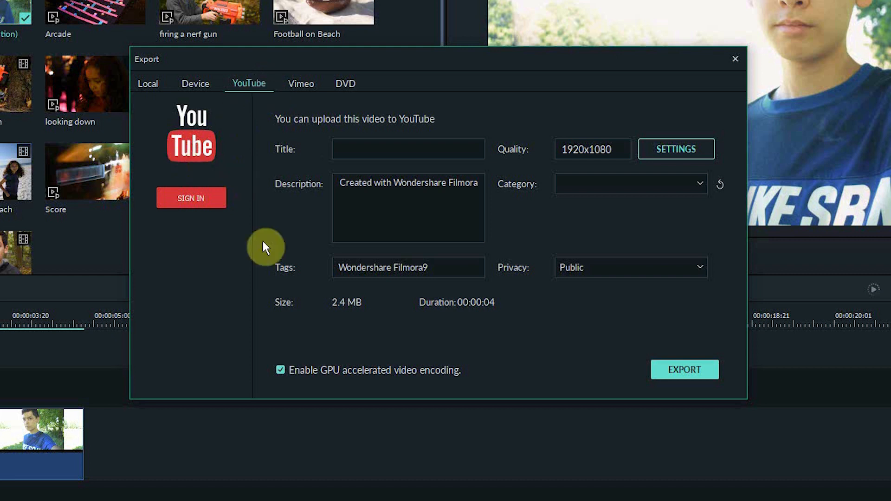
mouse_move(517, 215)
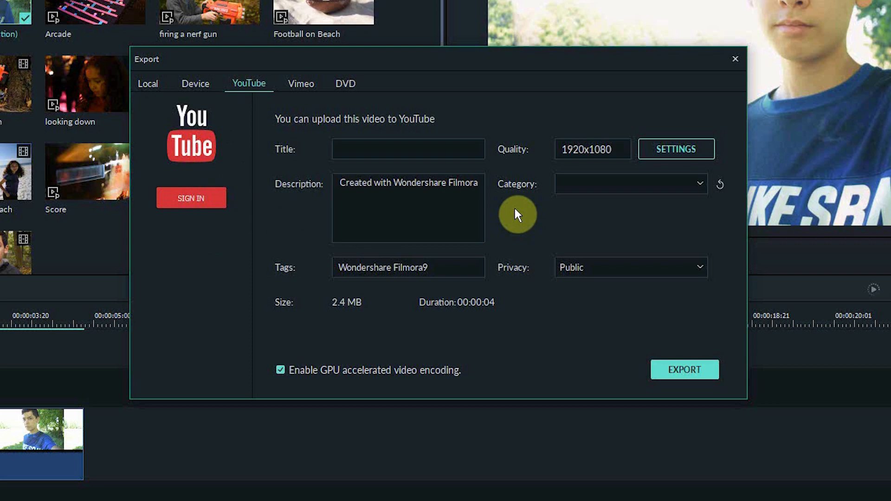
left_click(148, 84)
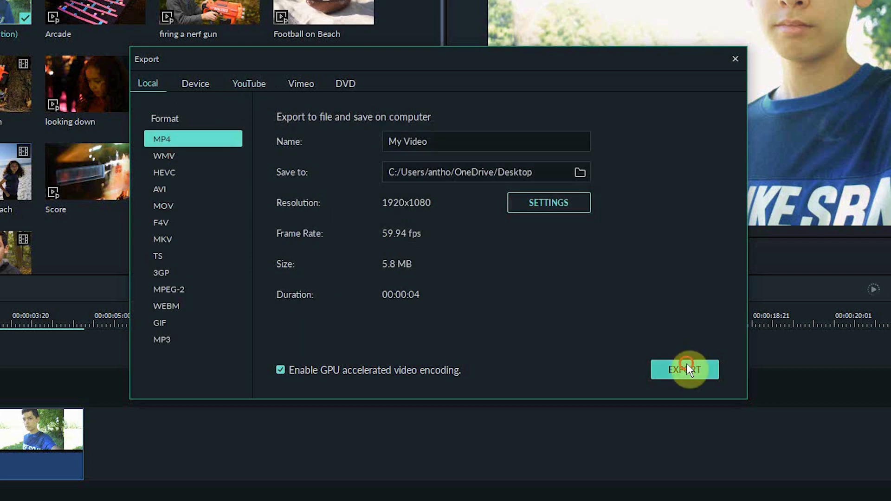
left_click(684, 369)
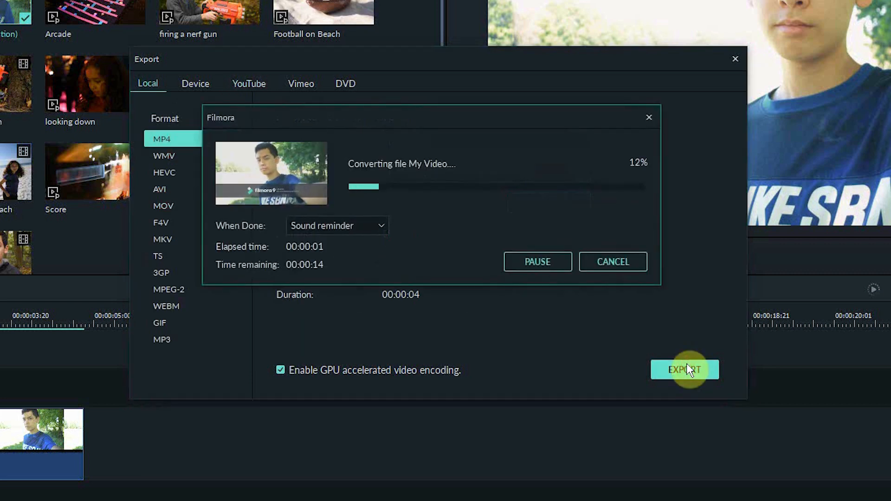